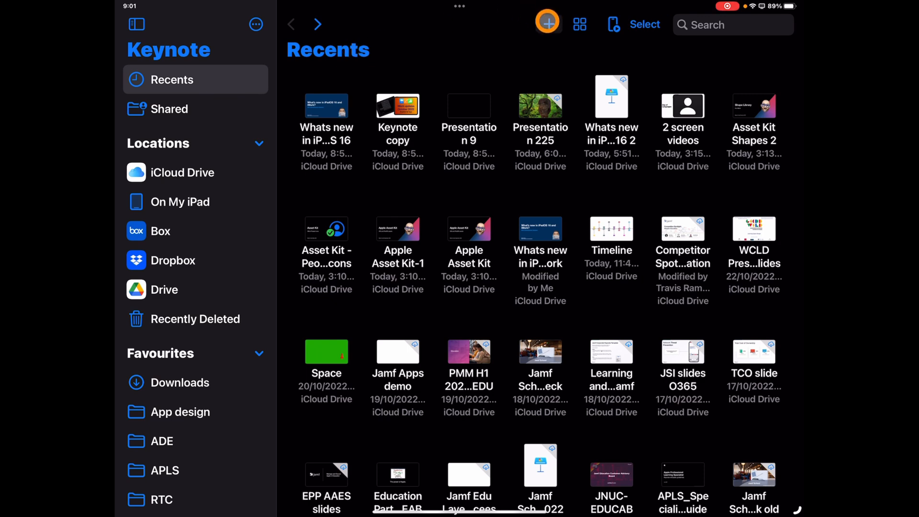
Create a new presentation, 'Presentation 226', from the Basic Black theme
left_click(548, 24)
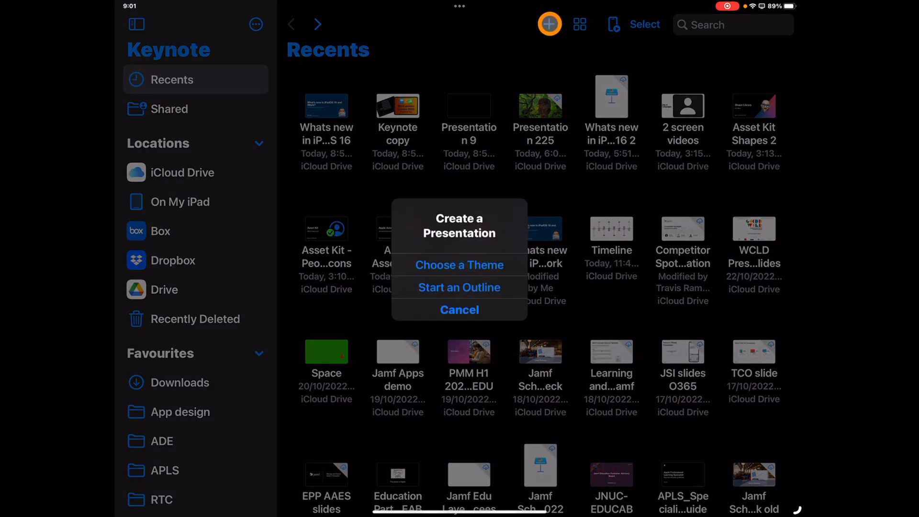
left_click(459, 265)
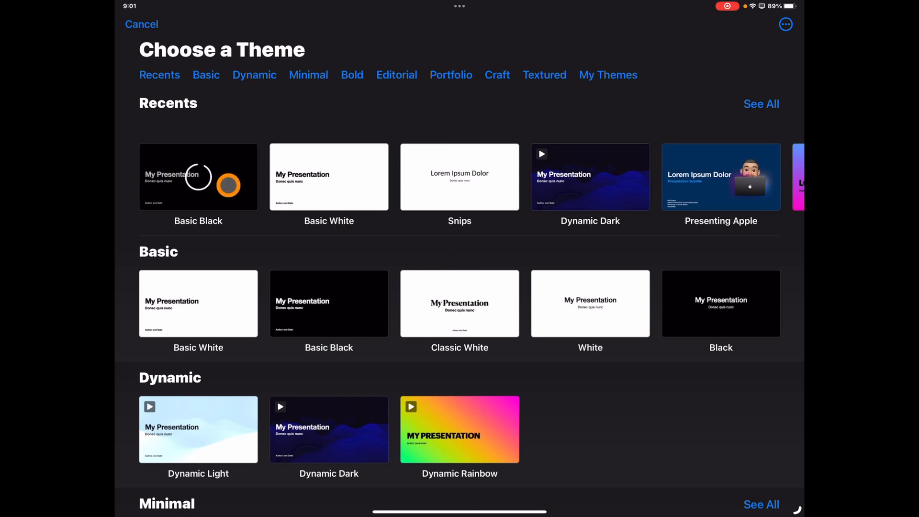
left_click(198, 177)
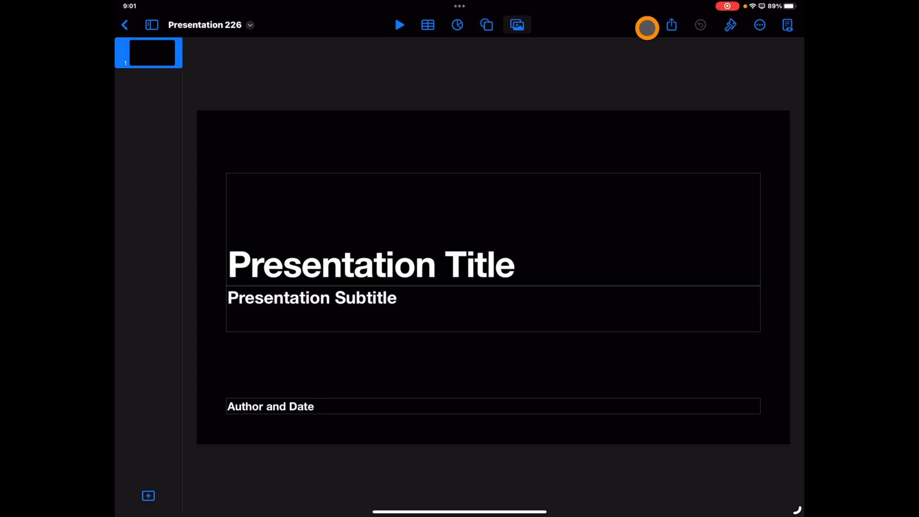
mouse_move(492, 23)
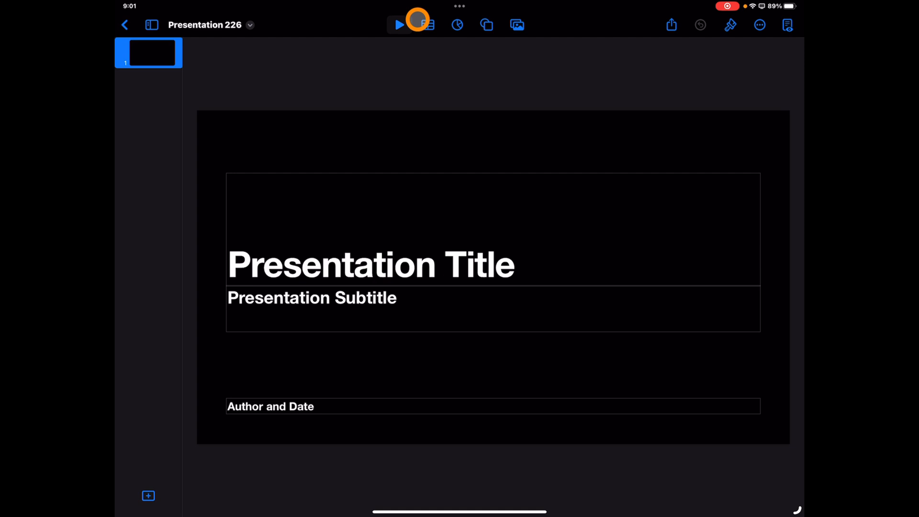
Open the Shapes library and switch to the Animals category
left_click(516, 25)
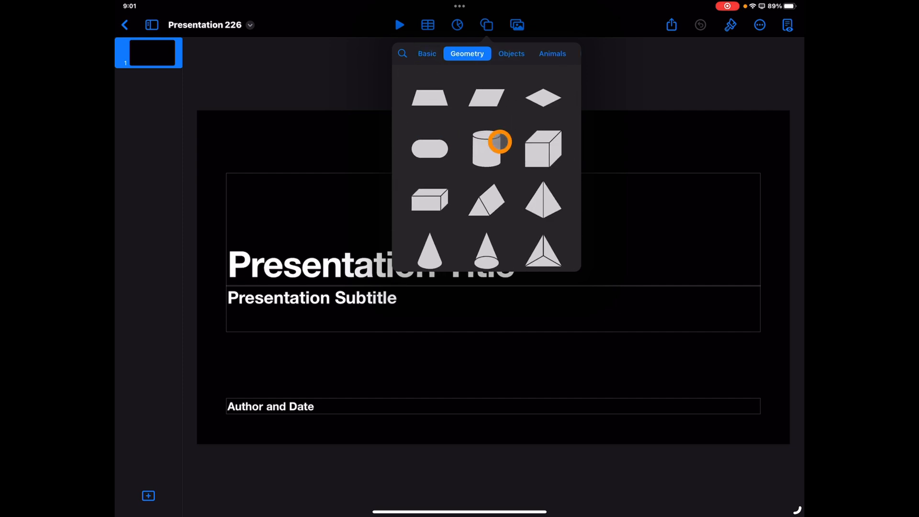
left_click(551, 53)
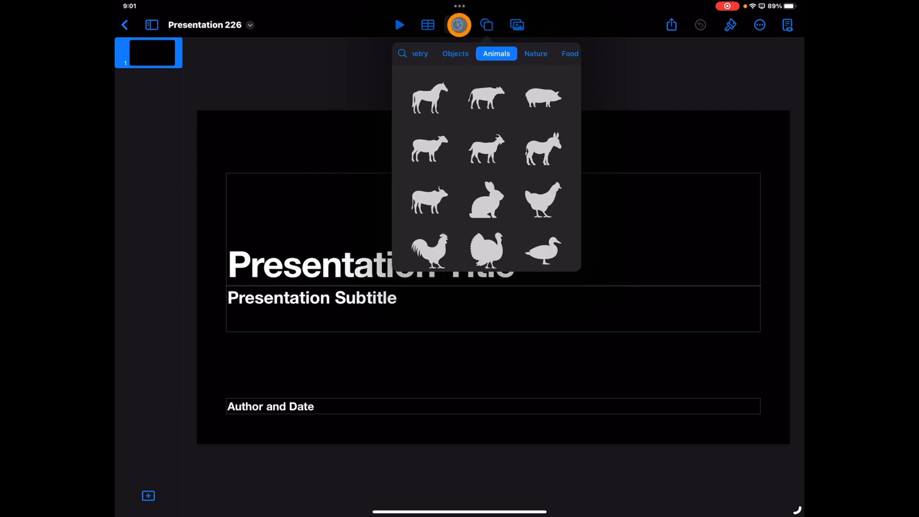
left_click(427, 24)
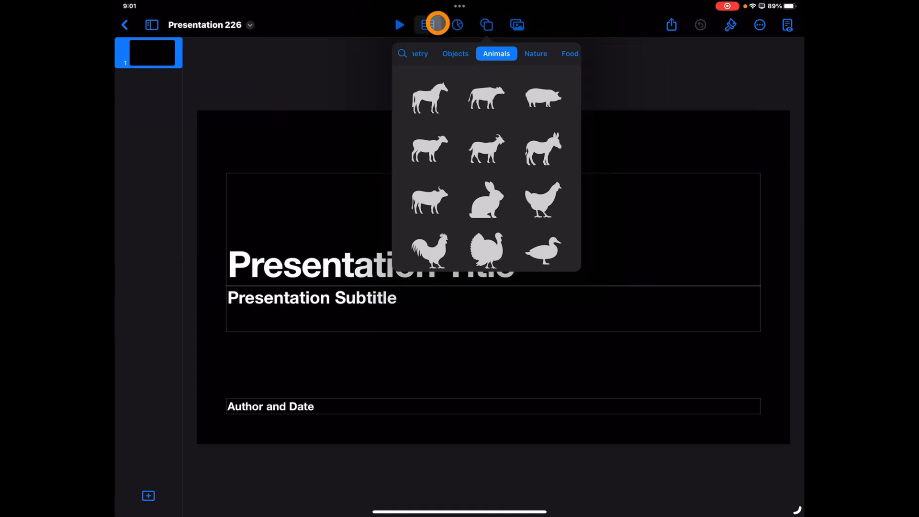
mouse_move(383, 48)
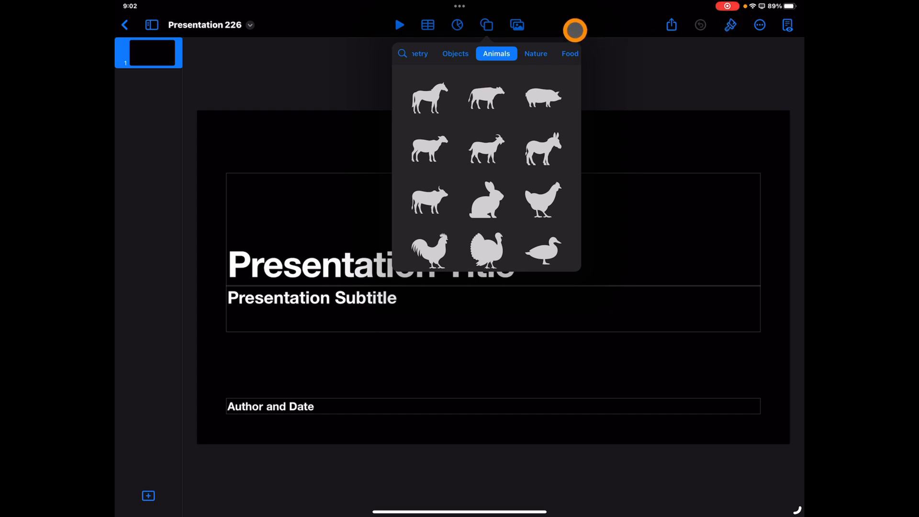
mouse_move(618, 34)
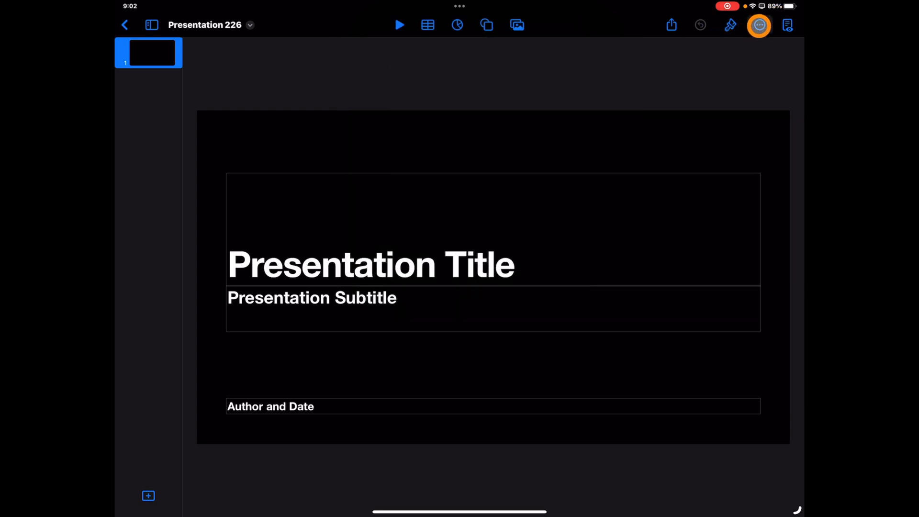
left_click(758, 24)
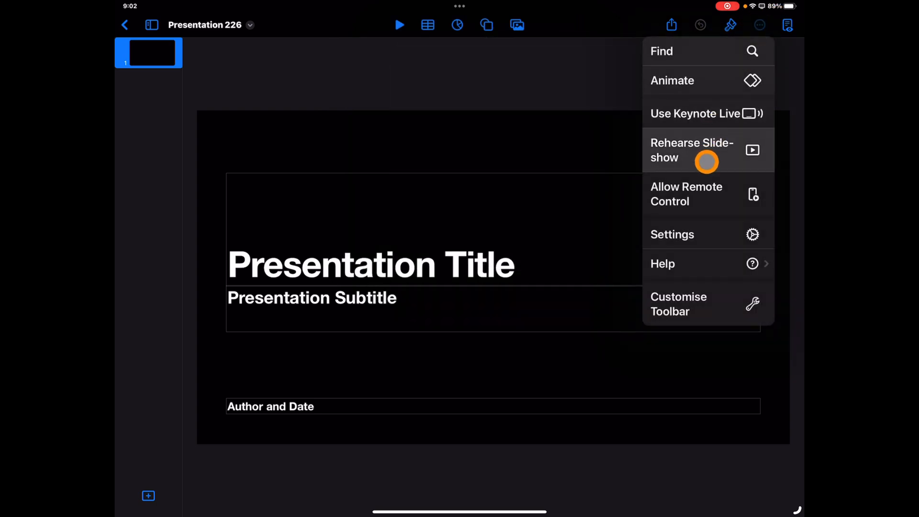
mouse_move(690, 303)
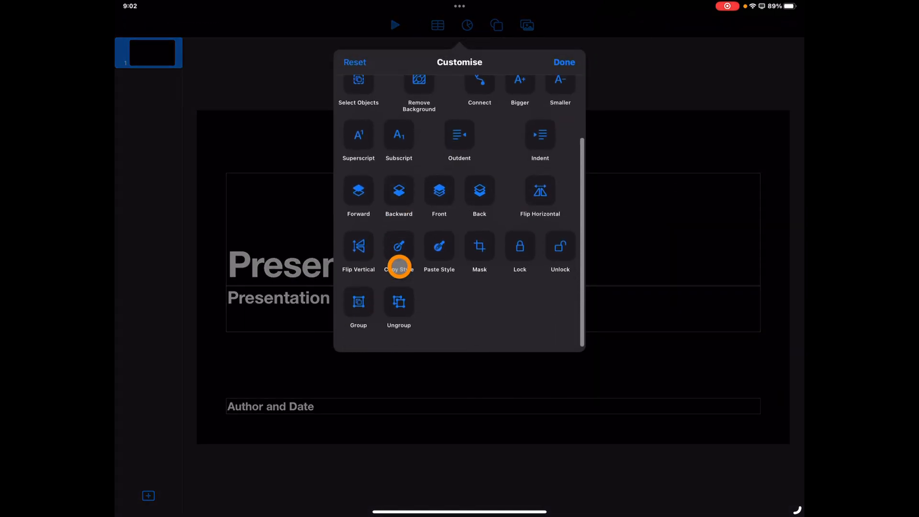
scroll("up", 3)
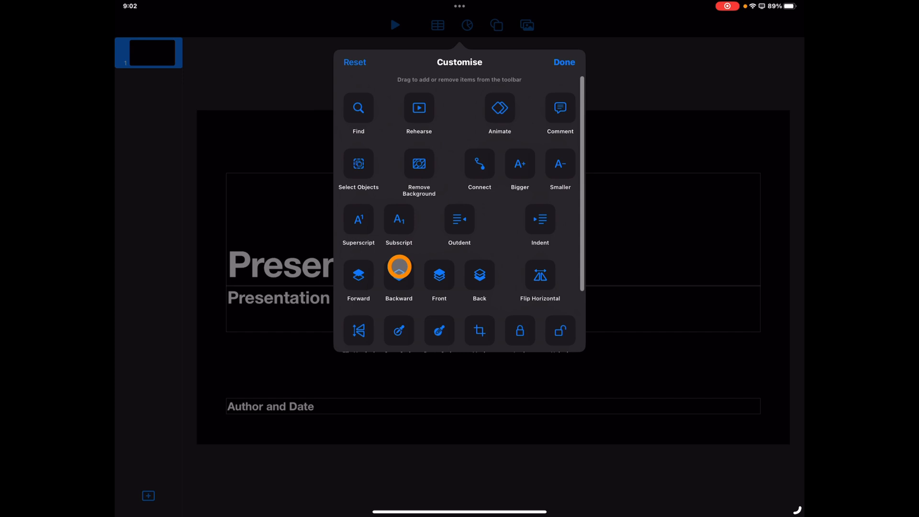
scroll("down", 3)
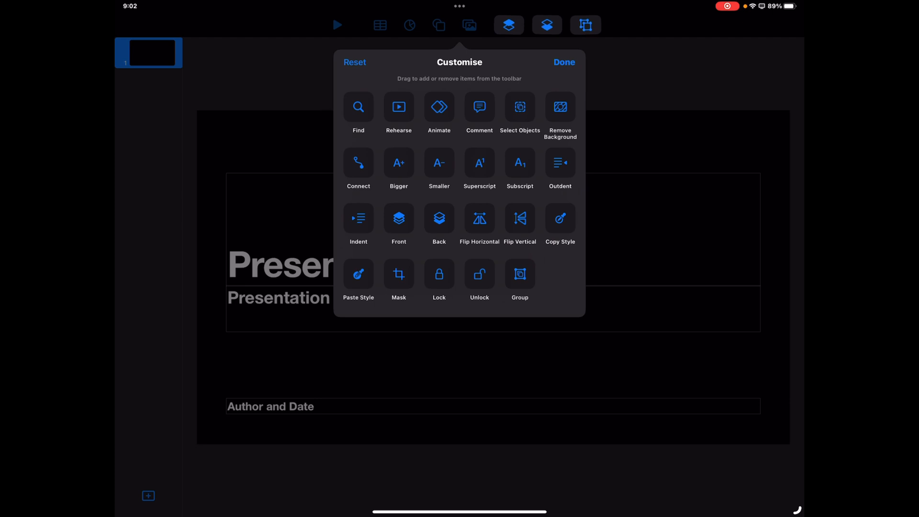
left_click(439, 224)
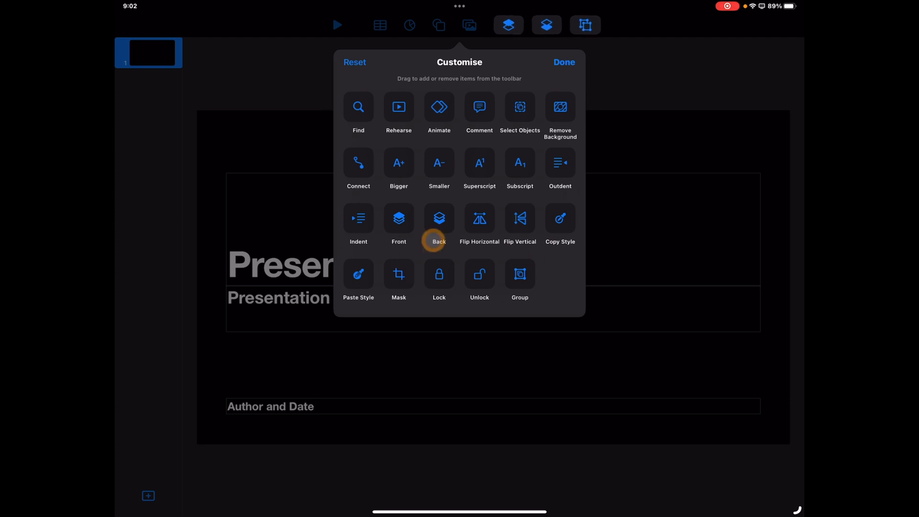
left_click(563, 62)
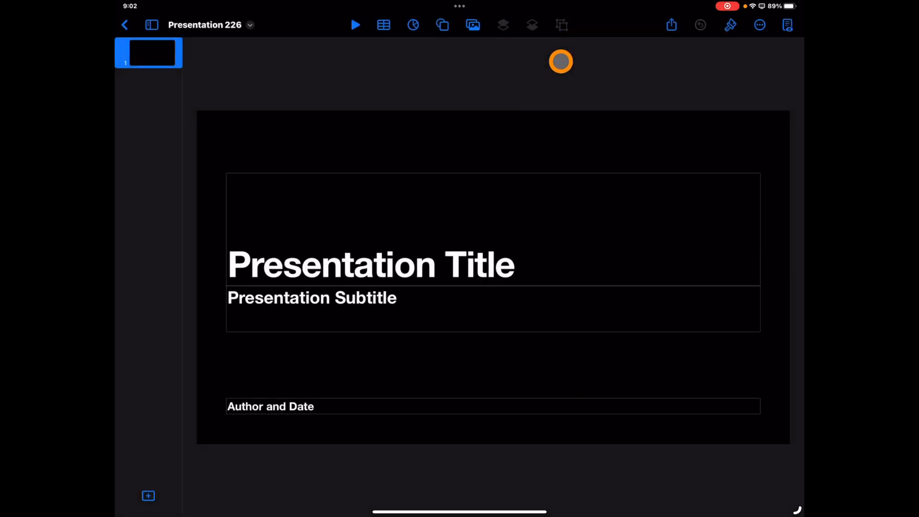
mouse_move(506, 262)
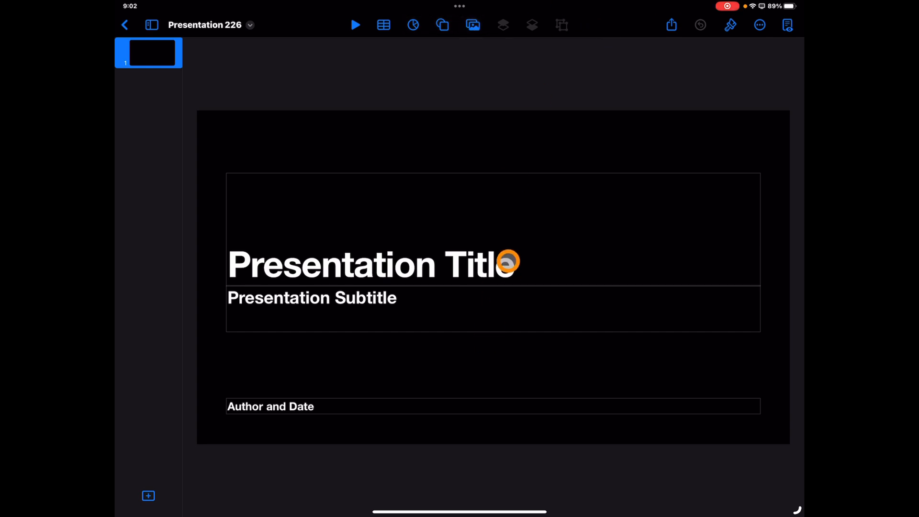
left_click(372, 263)
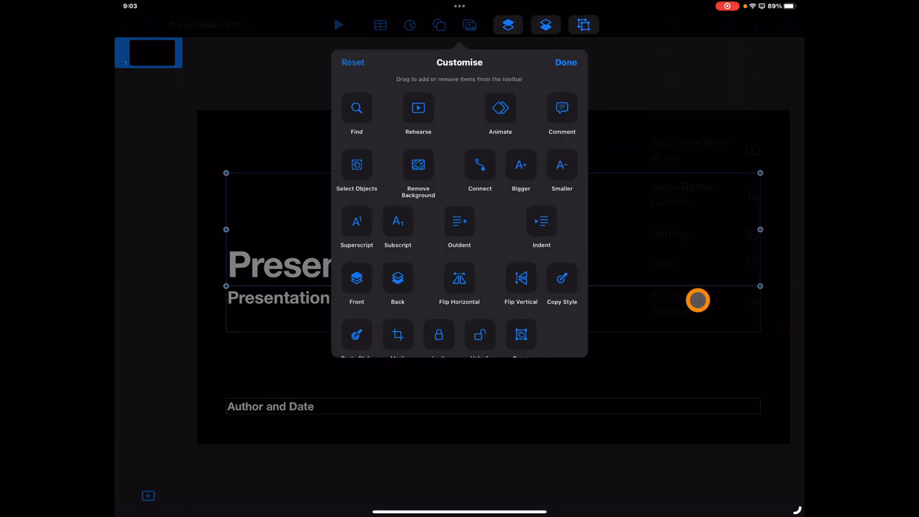
left_click(565, 63)
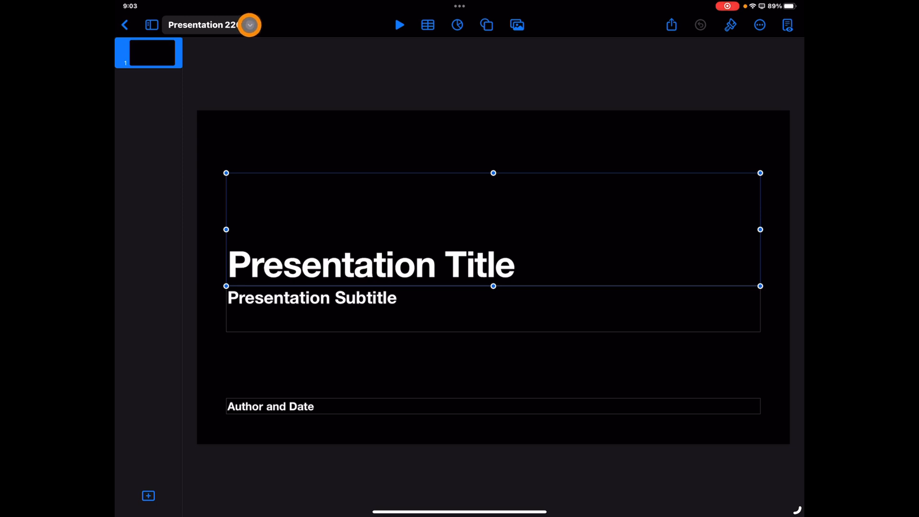
left_click(249, 24)
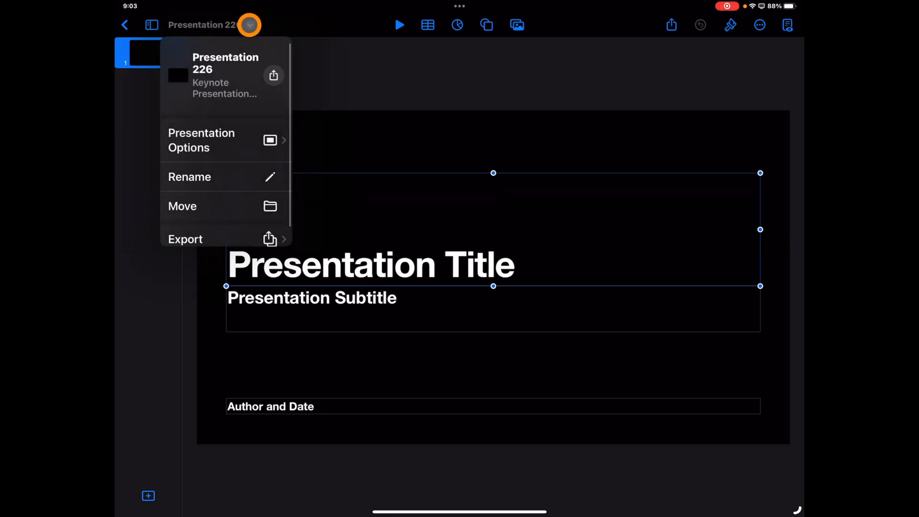
left_click(201, 140)
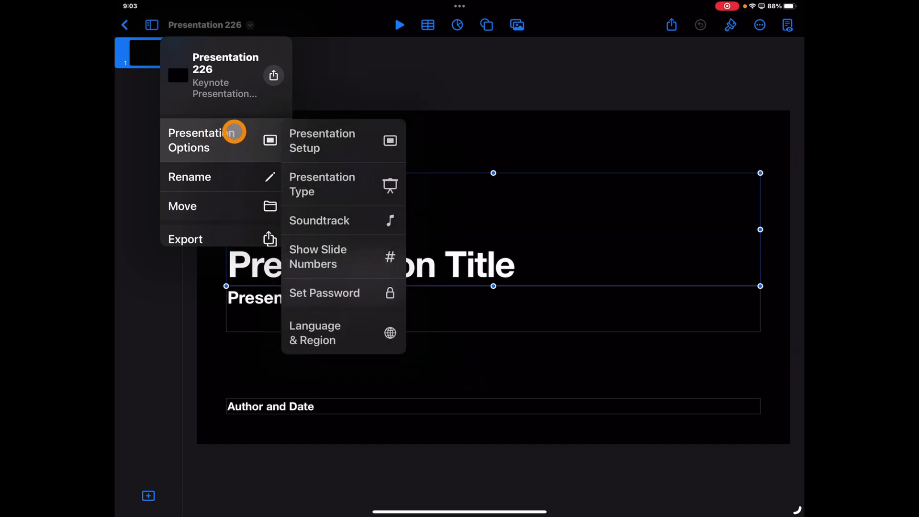
mouse_move(434, 120)
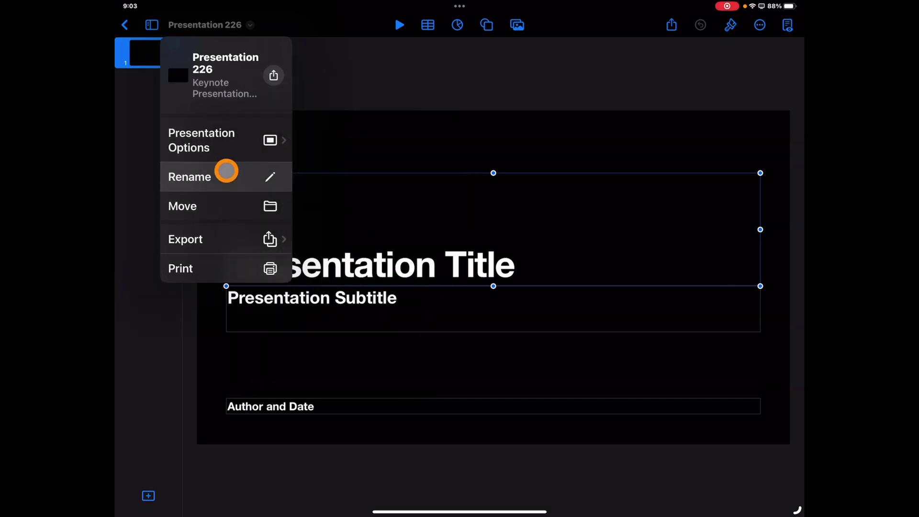
left_click(185, 239)
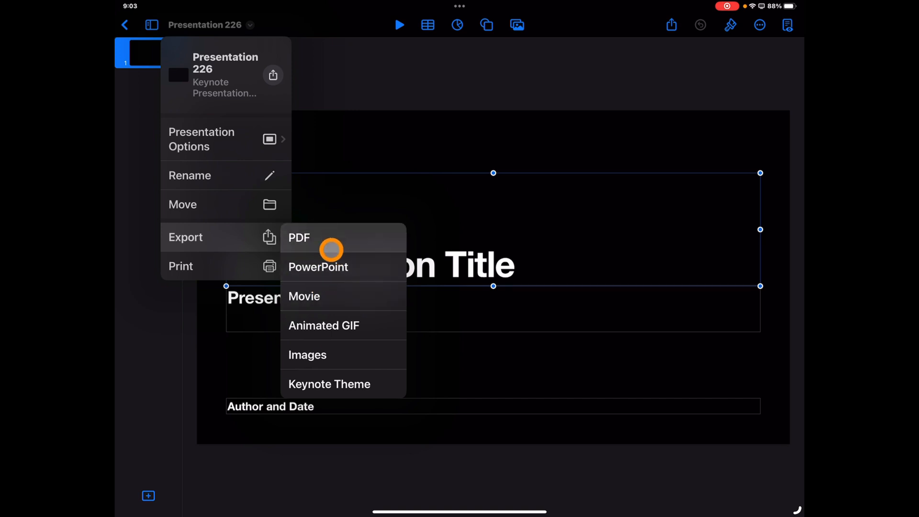
mouse_move(325, 275)
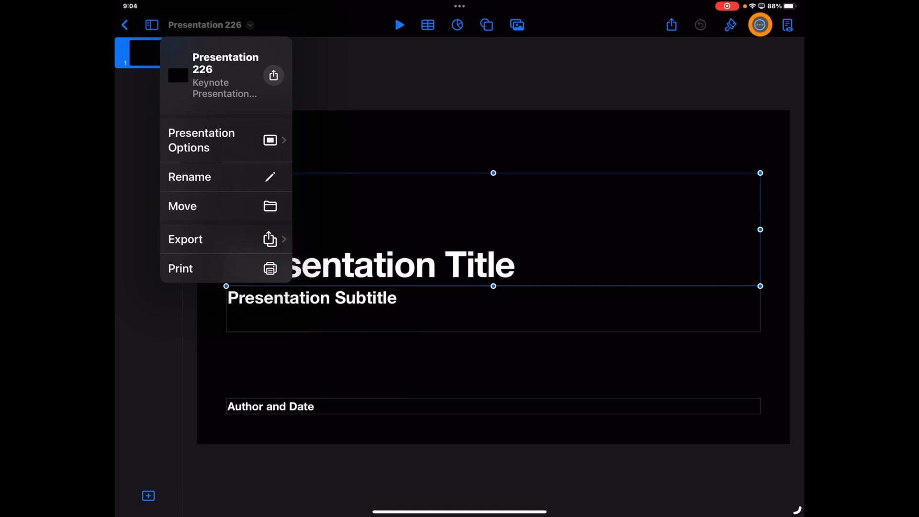
left_click(185, 238)
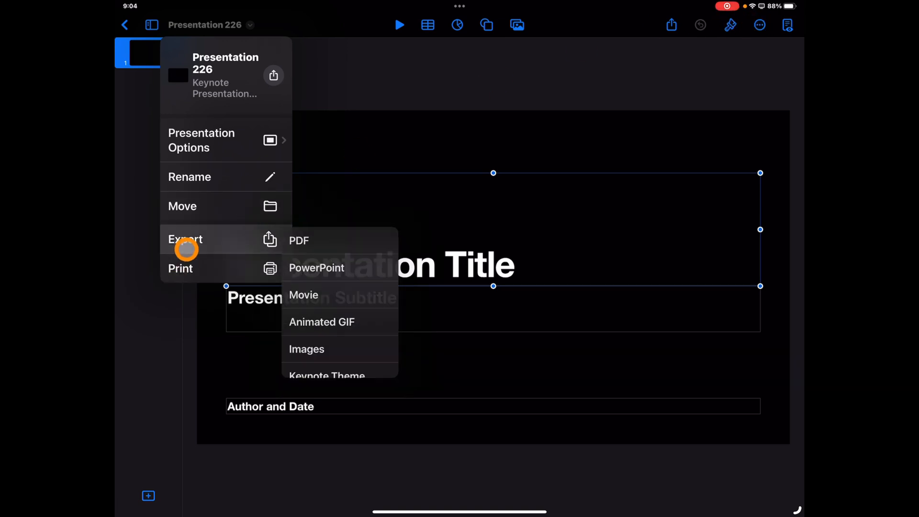
mouse_move(199, 177)
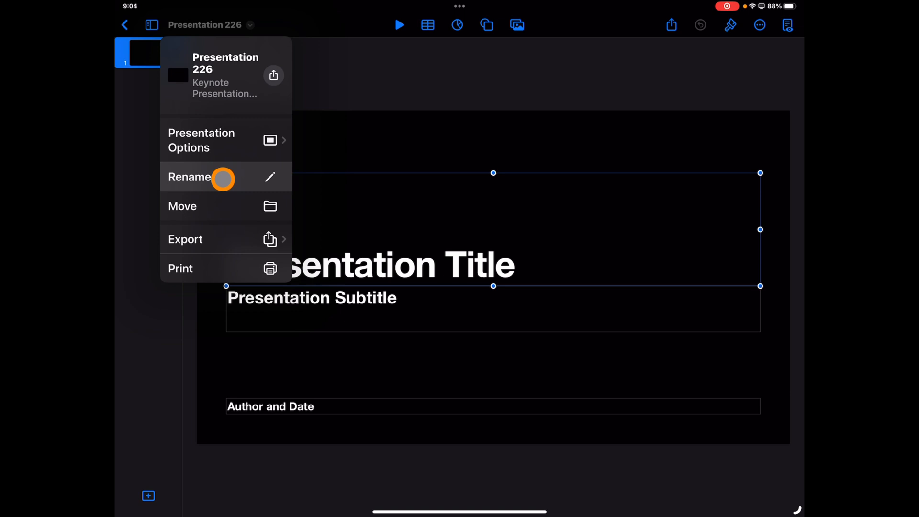
left_click(185, 239)
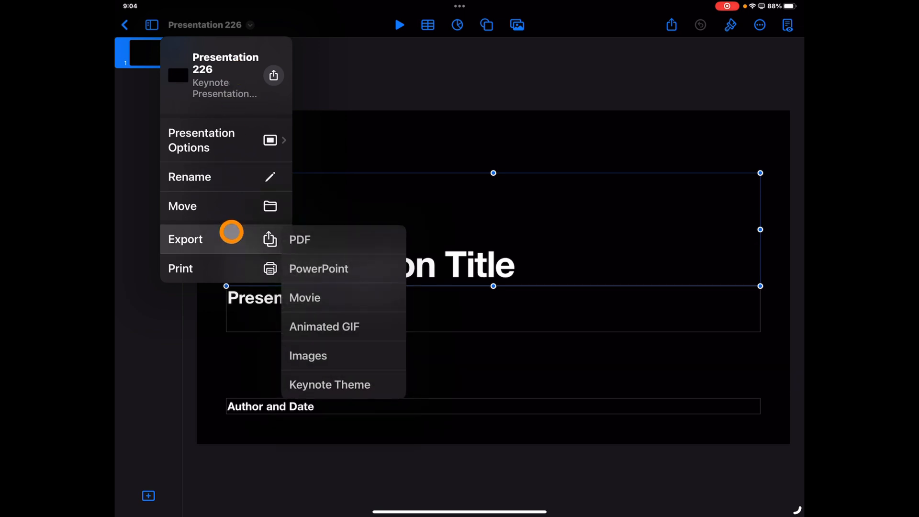
left_click(185, 238)
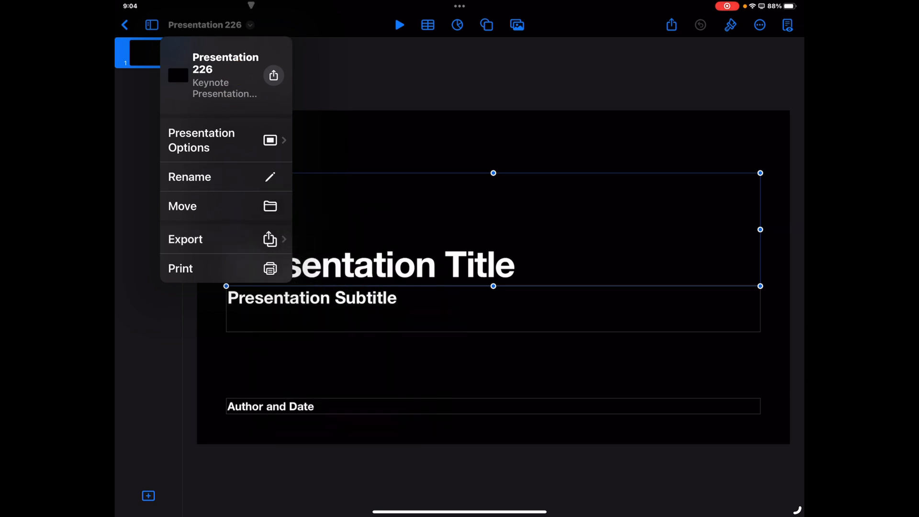
left_click(670, 25)
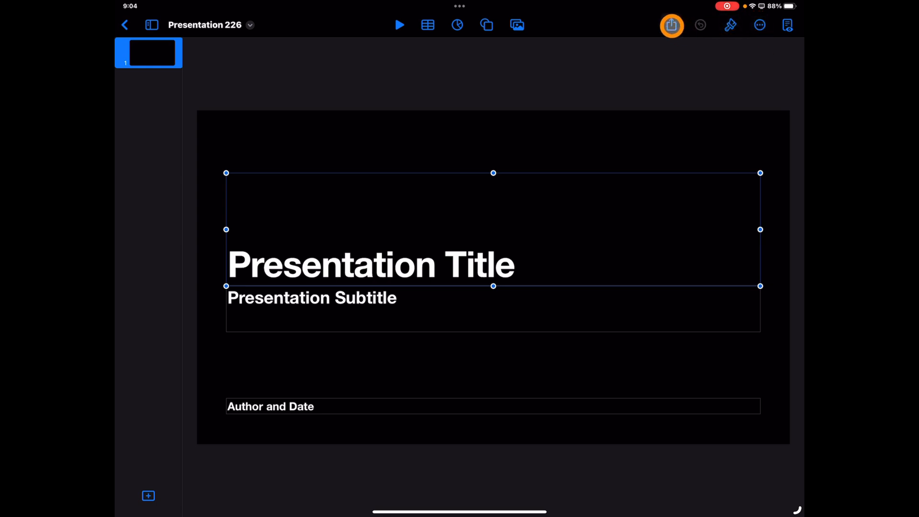
left_click(671, 24)
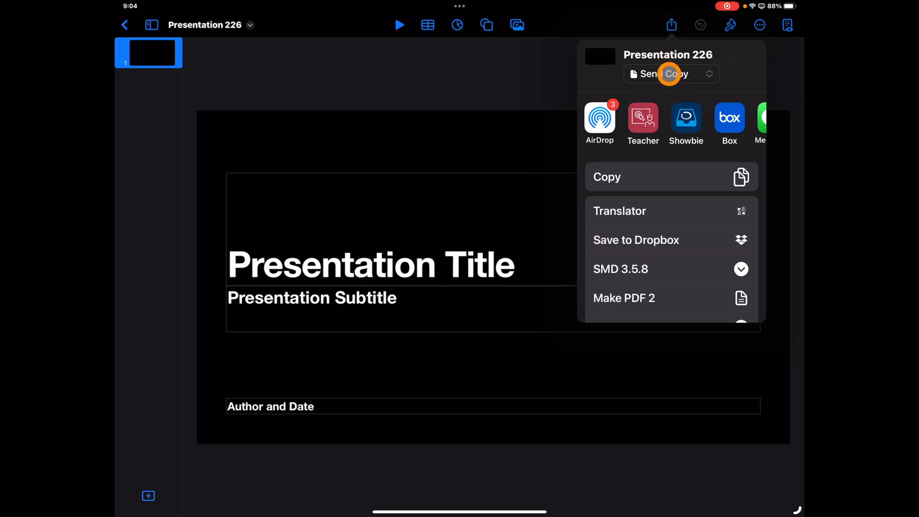
left_click(670, 73)
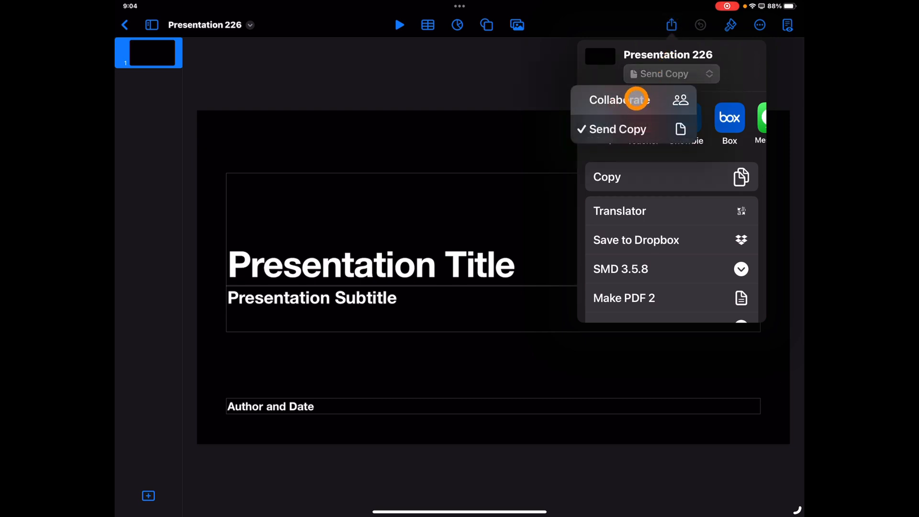
left_click(618, 100)
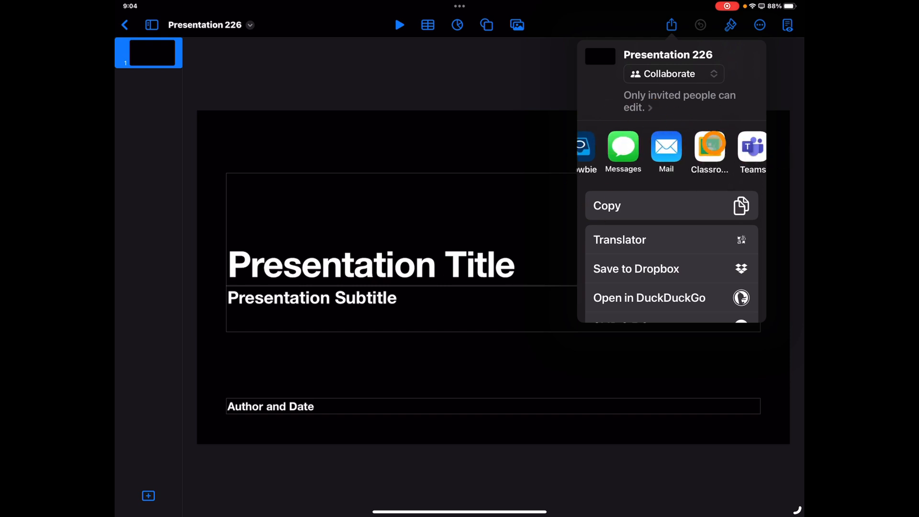
scroll("left", 3)
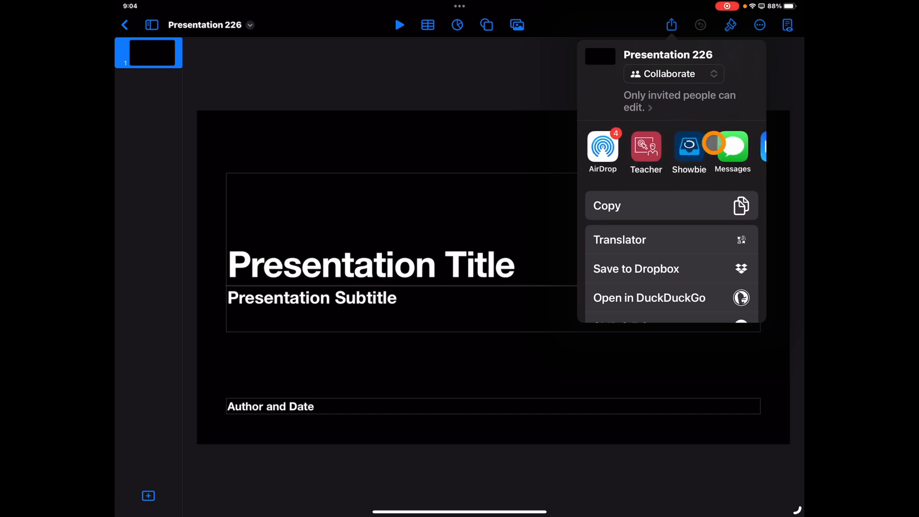
left_click(399, 83)
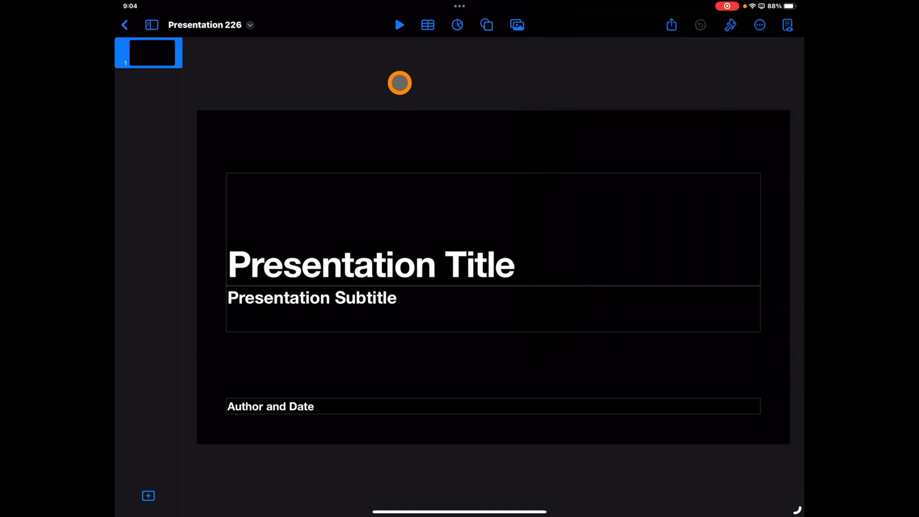
Open Presentation Setup under the document menu's Presentation Options
left_click(248, 24)
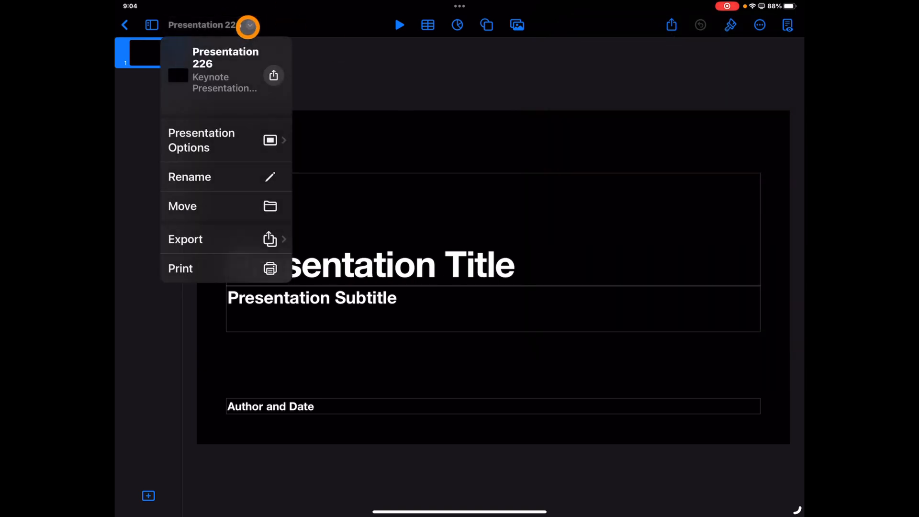
left_click(185, 239)
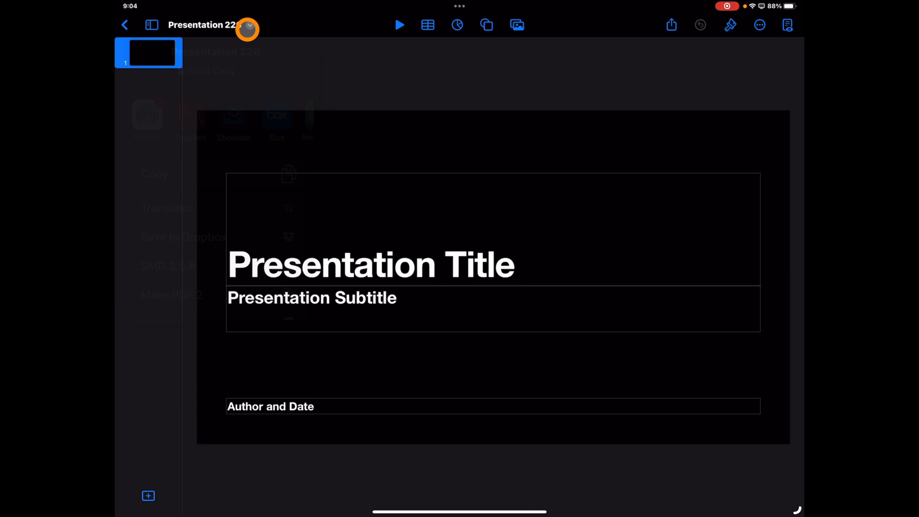
left_click(250, 25)
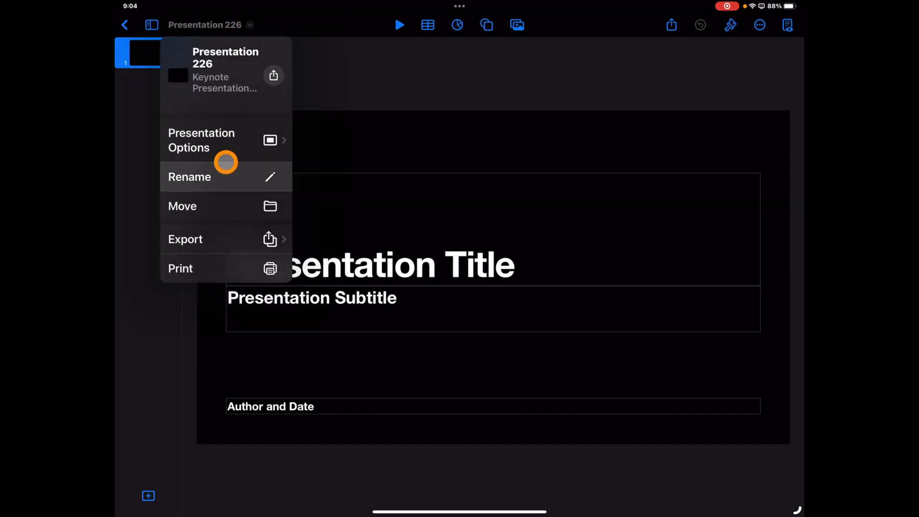
left_click(201, 140)
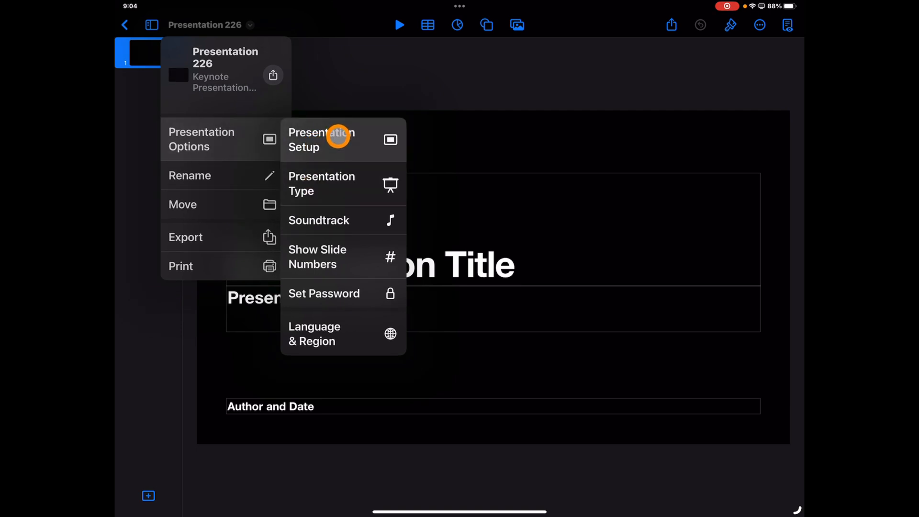
left_click(321, 140)
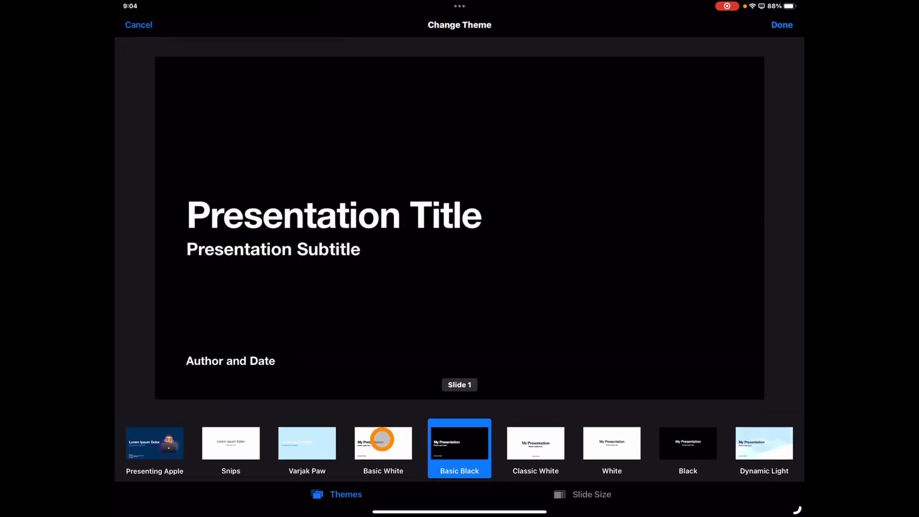
Preview the Snips theme, then cancel to keep Basic Black
left_click(230, 443)
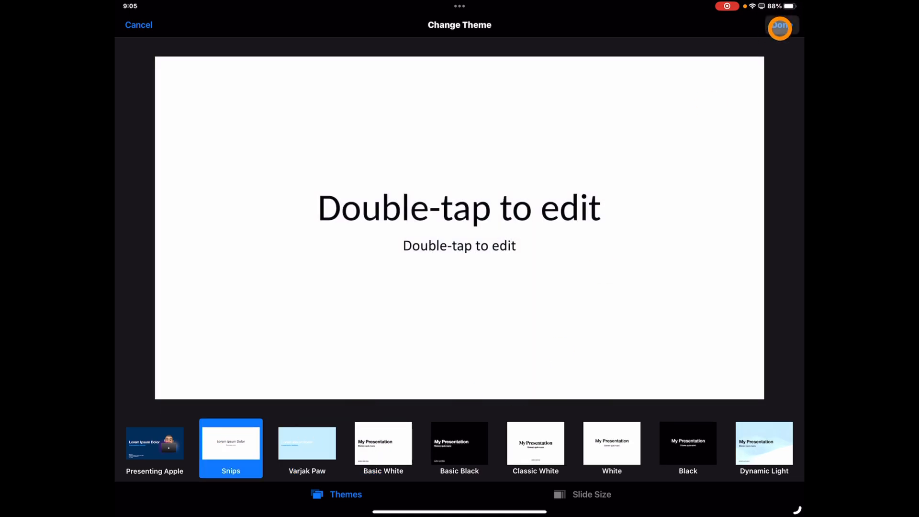
mouse_move(138, 26)
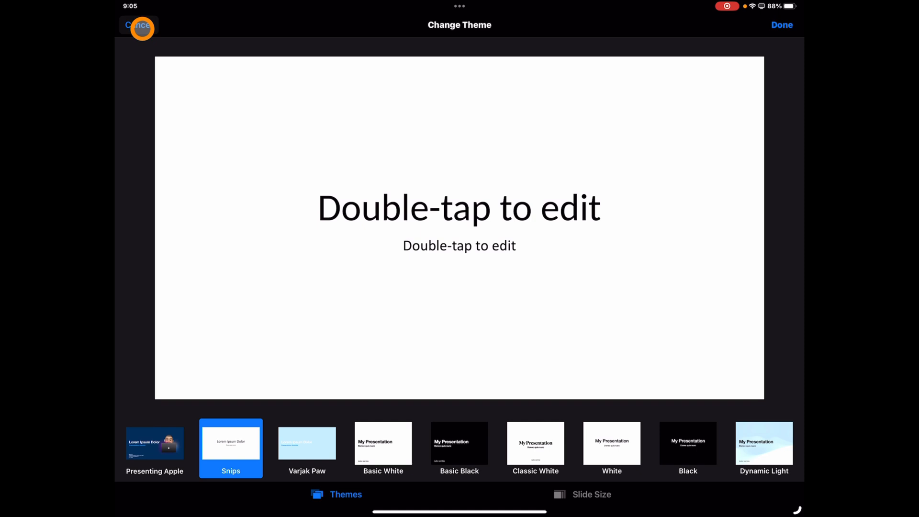
left_click(137, 25)
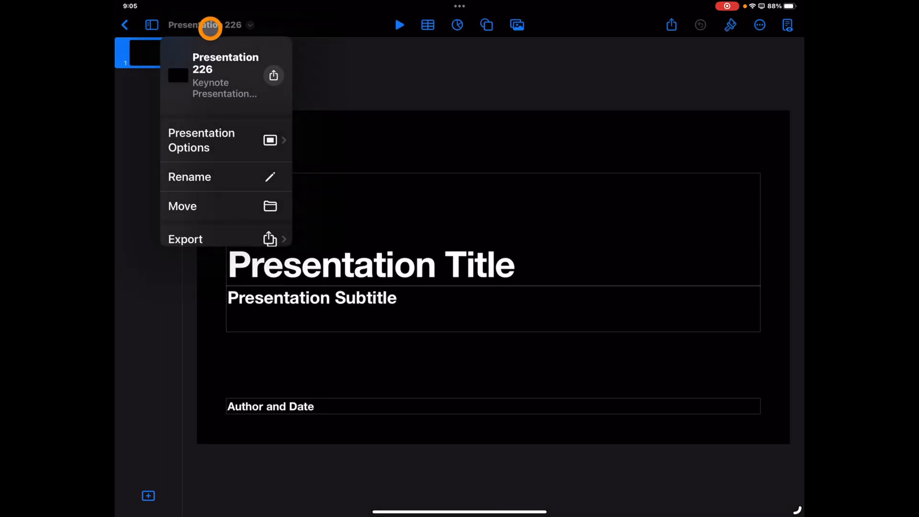
Browse Presentation Type settings and the View menu, closing both without changes
left_click(201, 139)
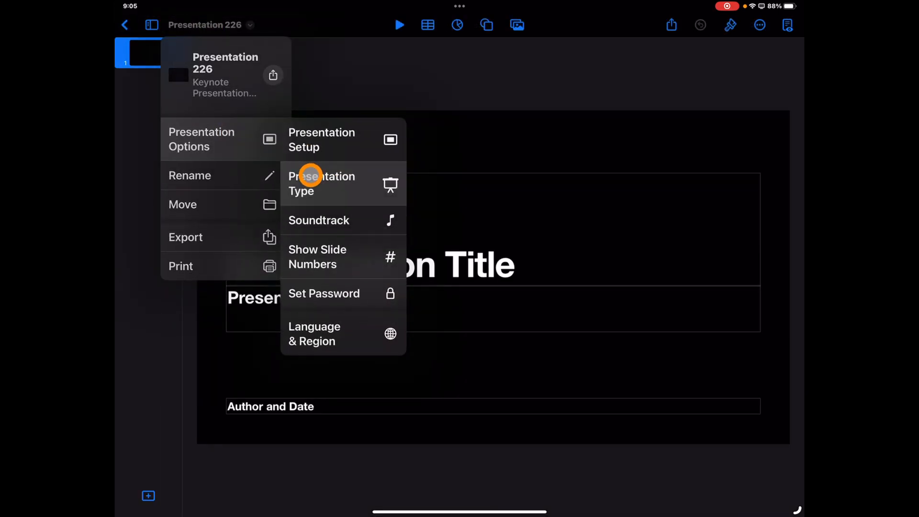
left_click(321, 183)
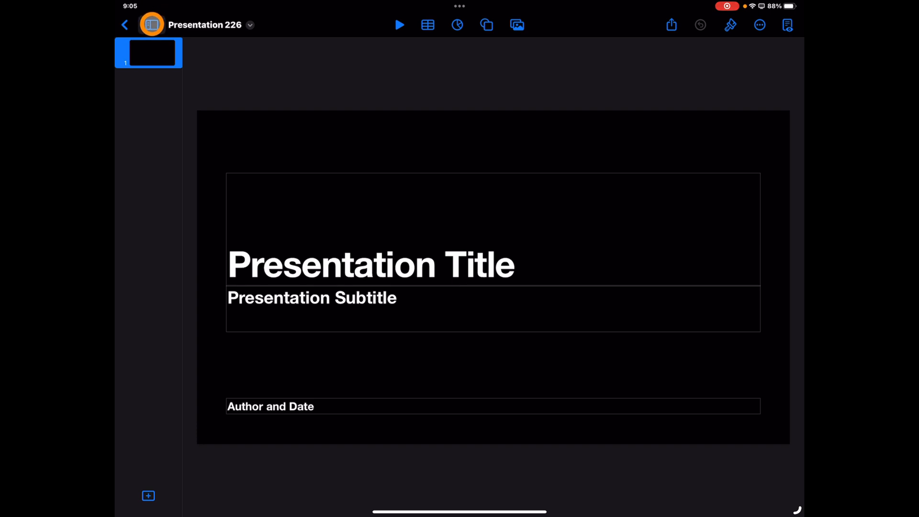
left_click(151, 24)
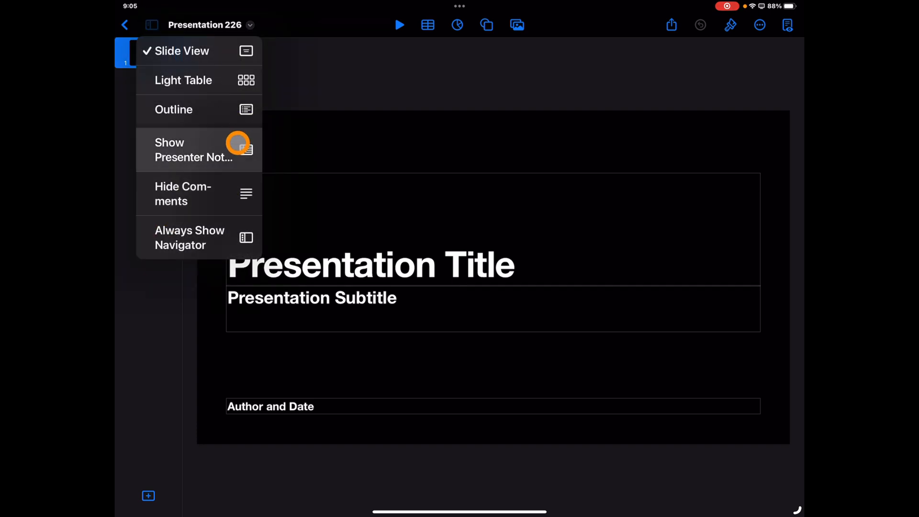
mouse_move(202, 218)
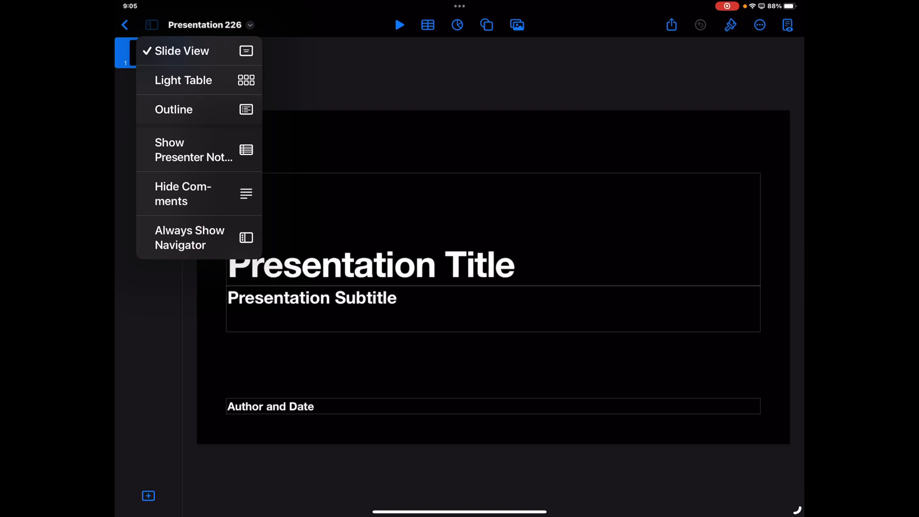
left_click(183, 51)
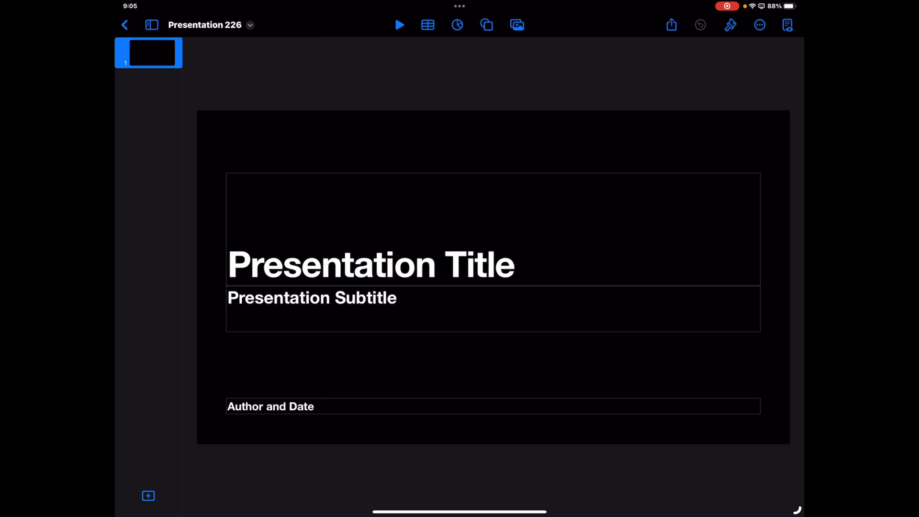
left_click(517, 24)
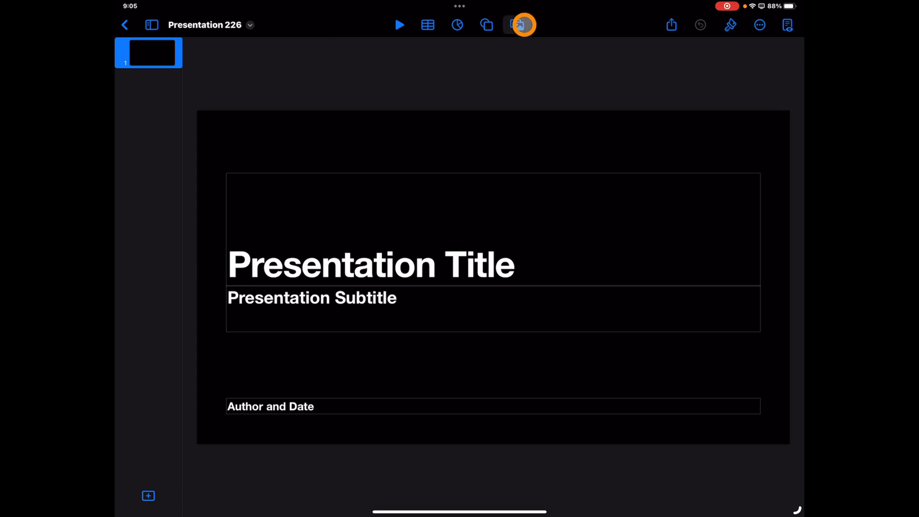
Insert a Live Video camera feed on the slide and show its format settings
left_click(516, 24)
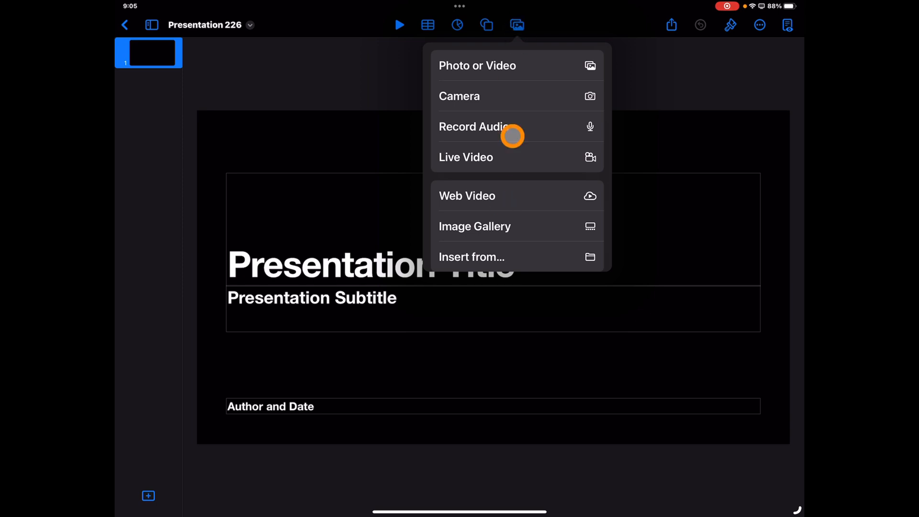
mouse_move(550, 200)
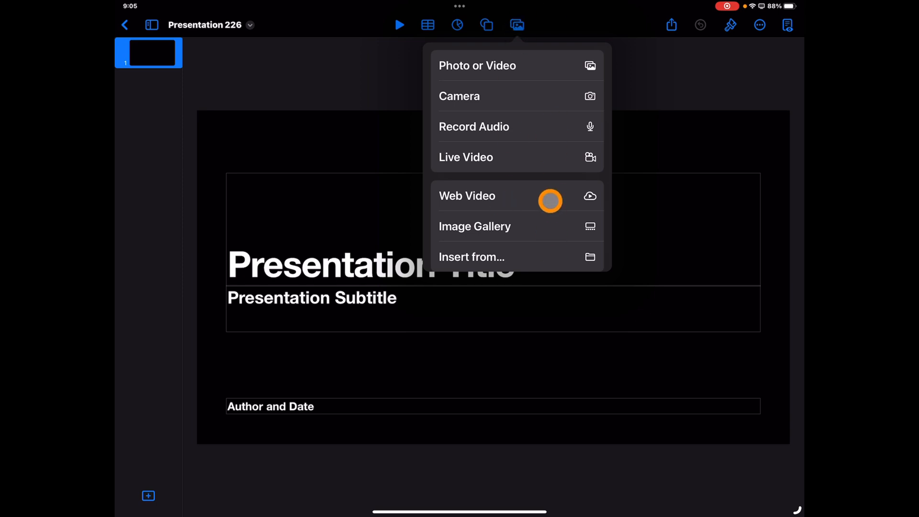
left_click(466, 157)
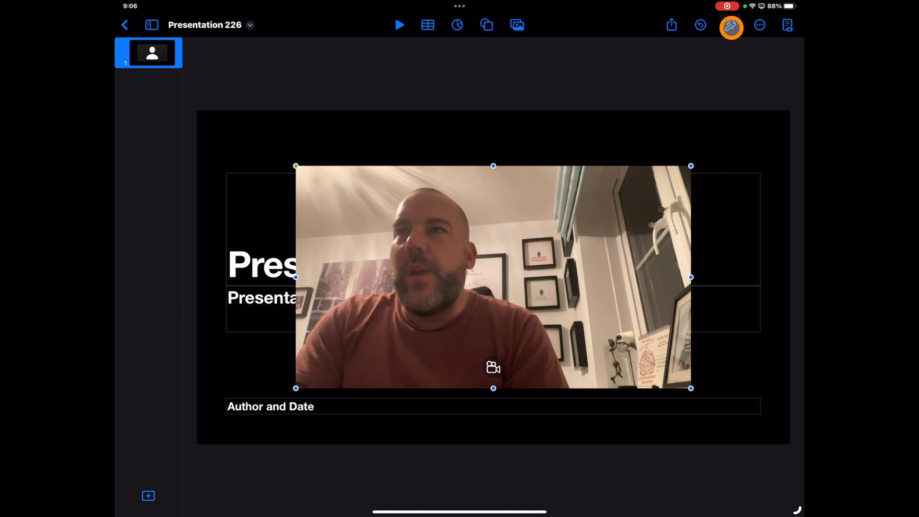
left_click(730, 27)
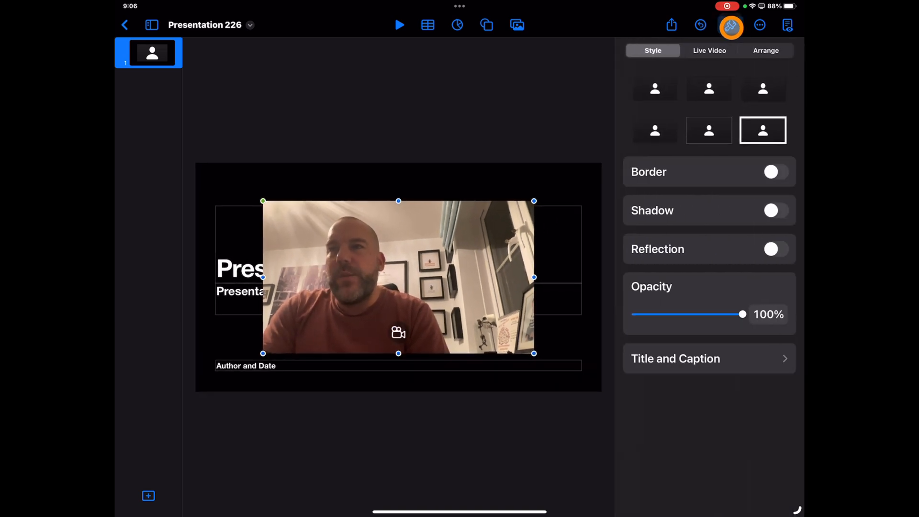
Turn on Background removal for the live video and bring up its fill options
left_click(709, 51)
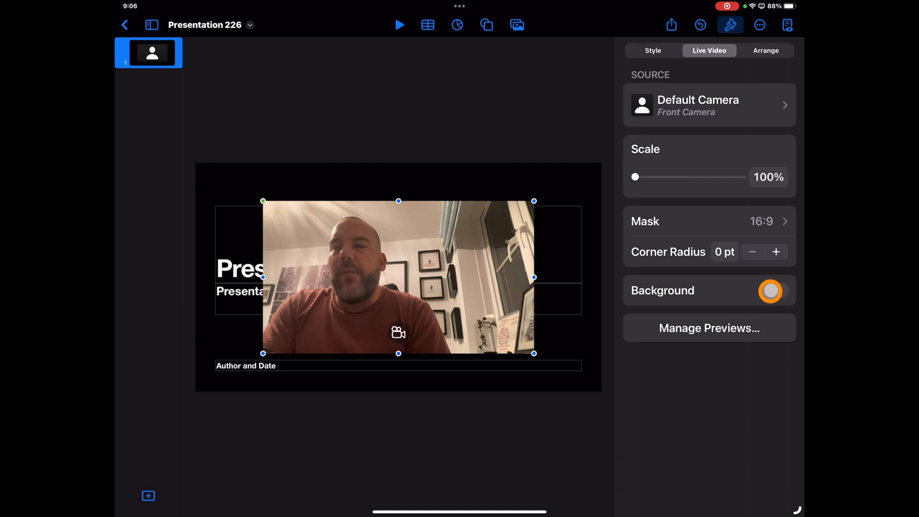
left_click(770, 291)
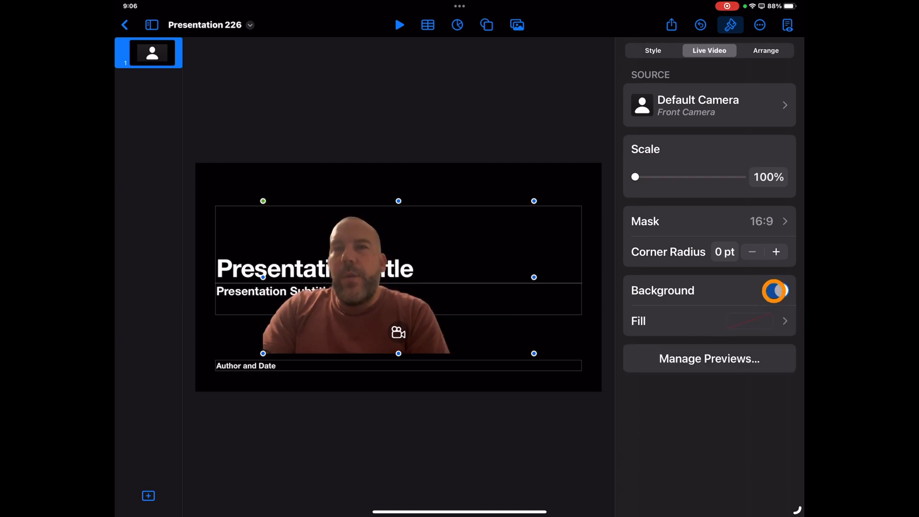
left_click(774, 290)
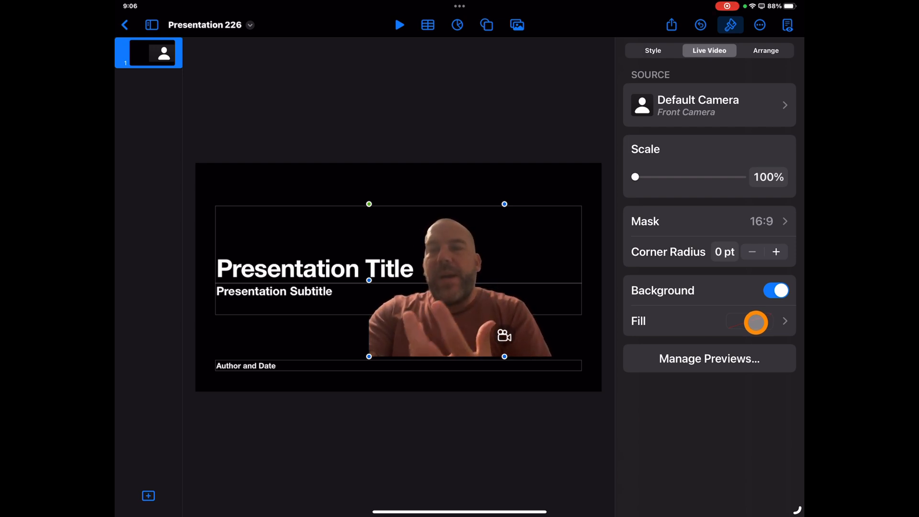
left_click(754, 322)
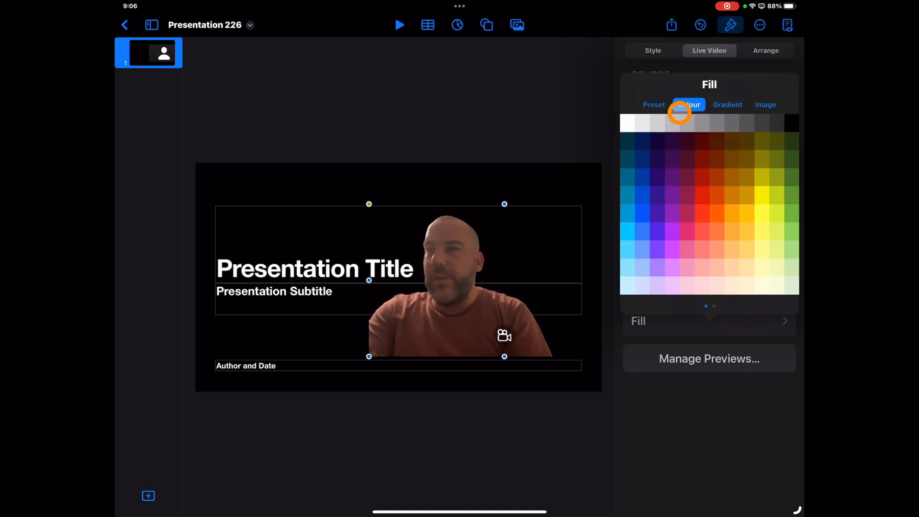
Set the live video's background fill to the forest photo from the library
left_click(765, 104)
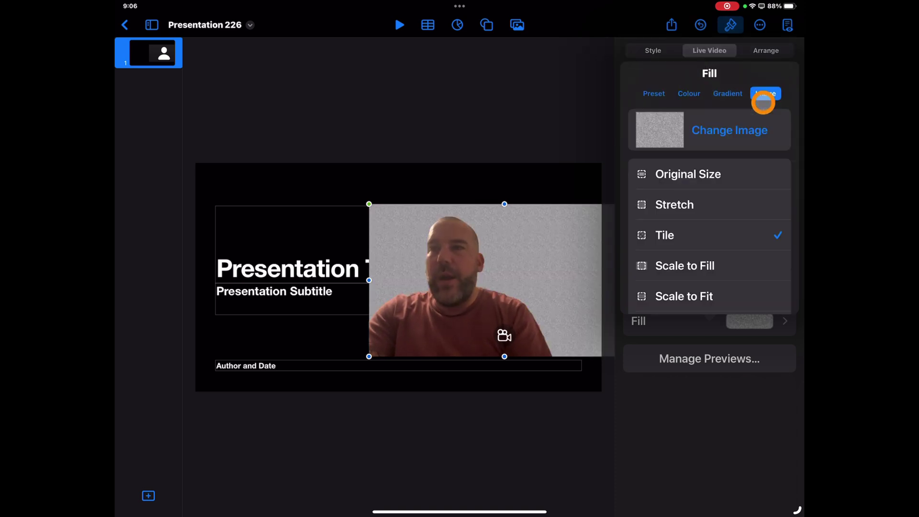
left_click(728, 129)
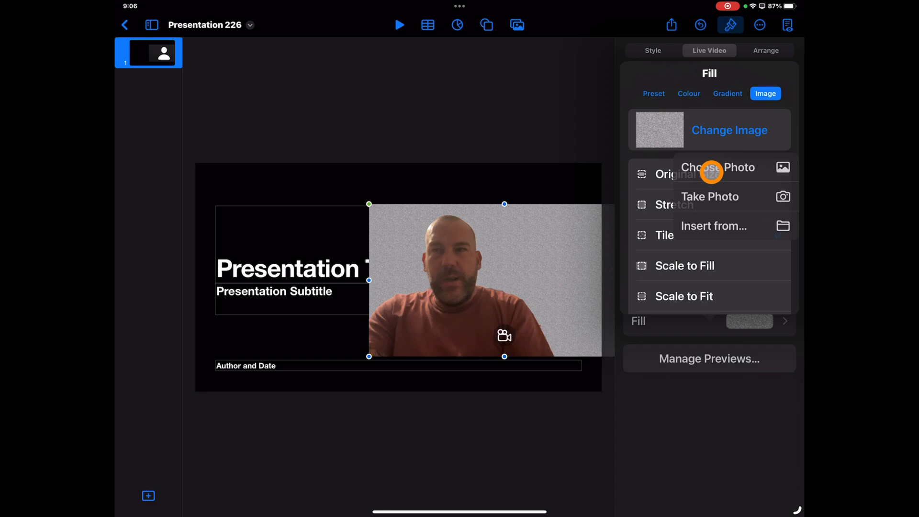
left_click(717, 167)
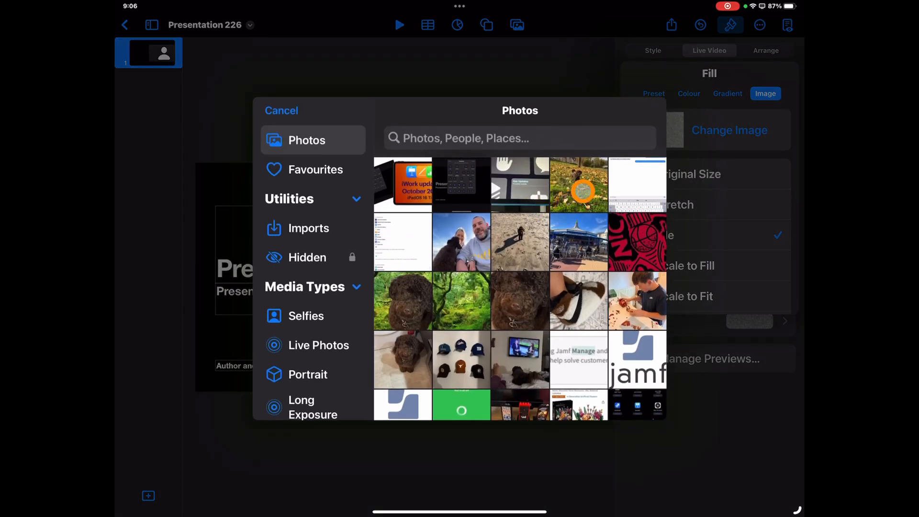
left_click(461, 300)
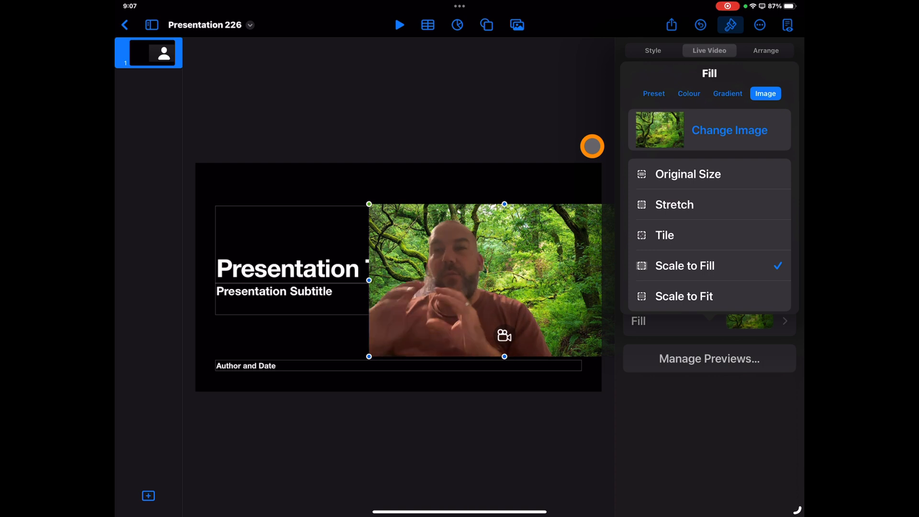
mouse_move(592, 145)
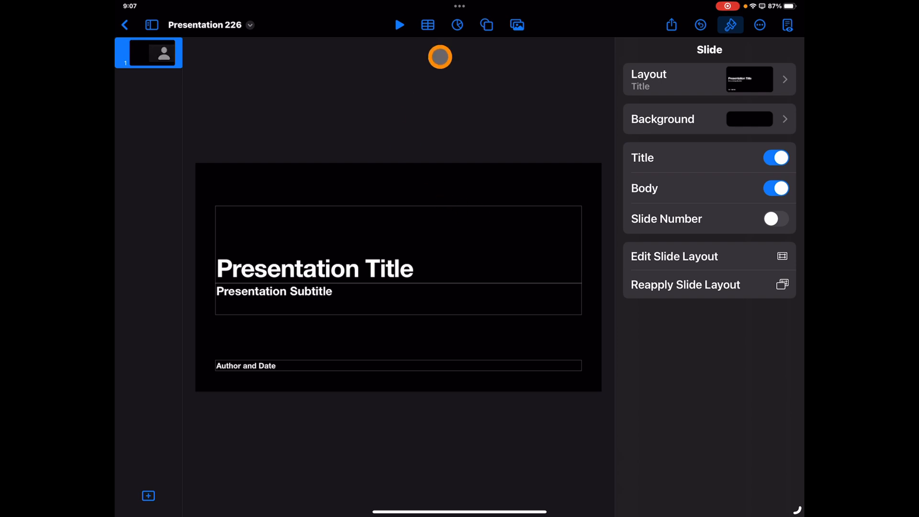
left_click(516, 24)
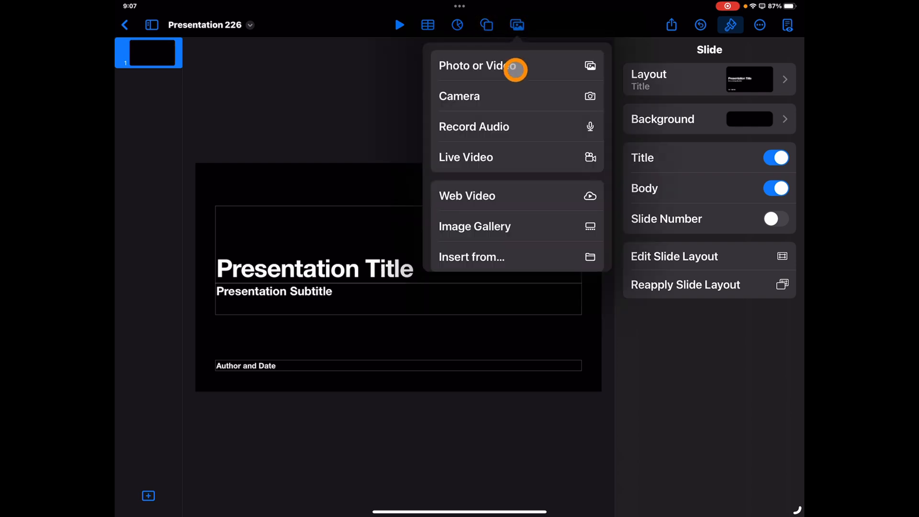
Insert the curly brown dog photo, shrink it, and apply Remove Background
left_click(477, 65)
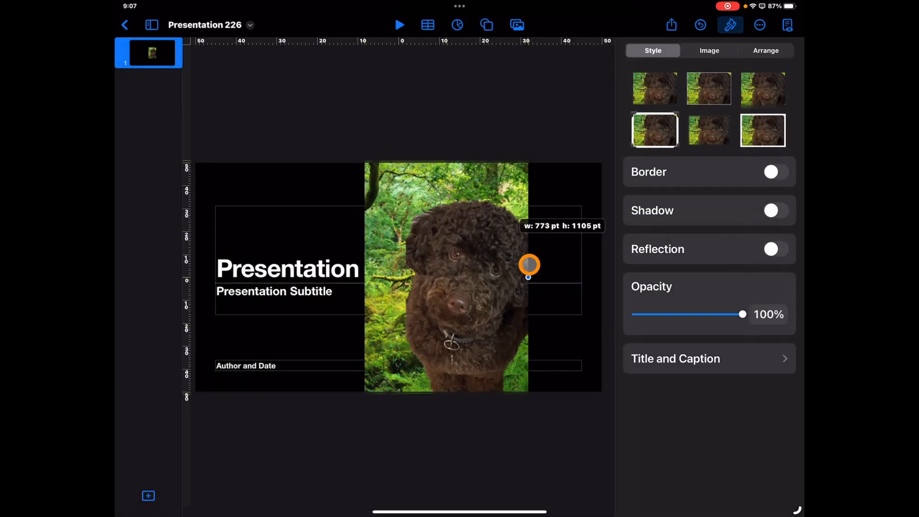
left_click(709, 50)
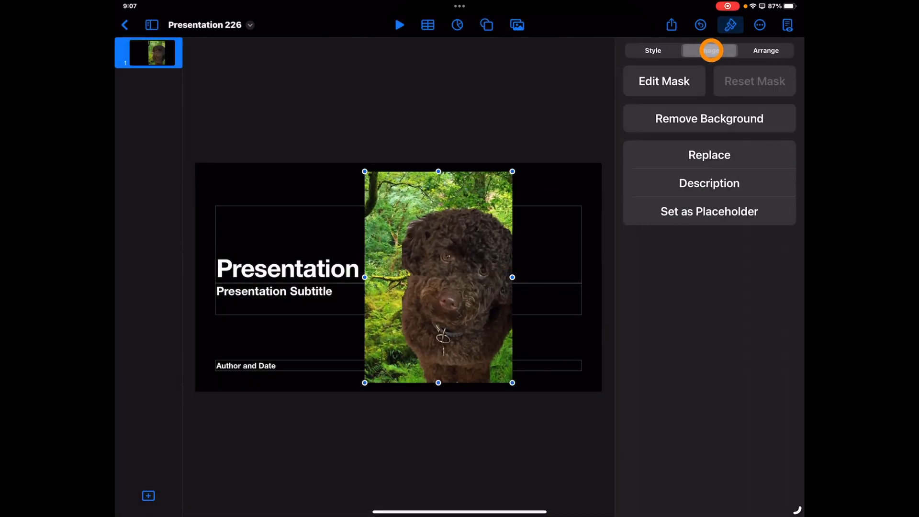
left_click(708, 50)
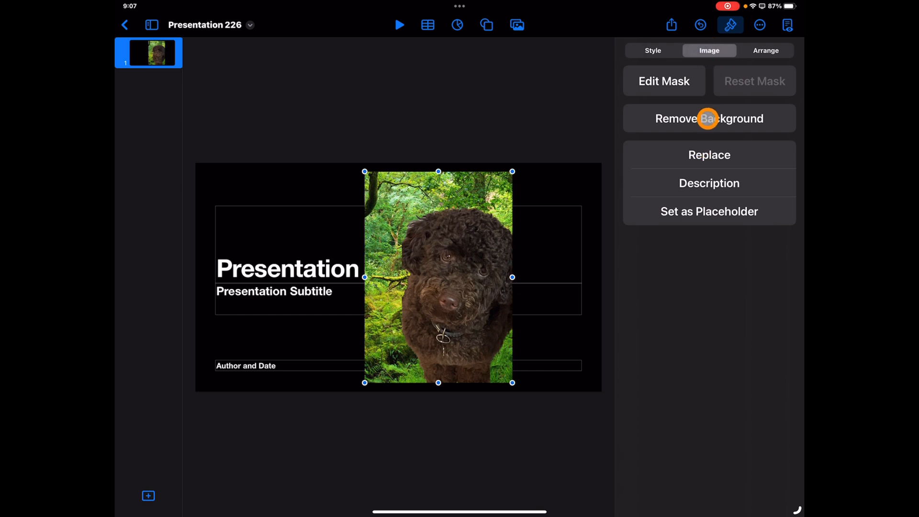
left_click(708, 118)
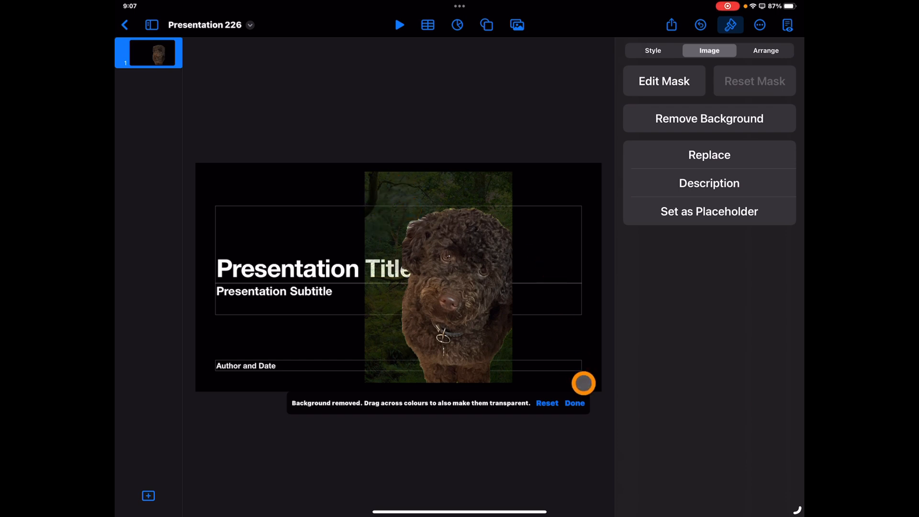
Accept the dog cutout and finish its transparency edit
left_click(574, 402)
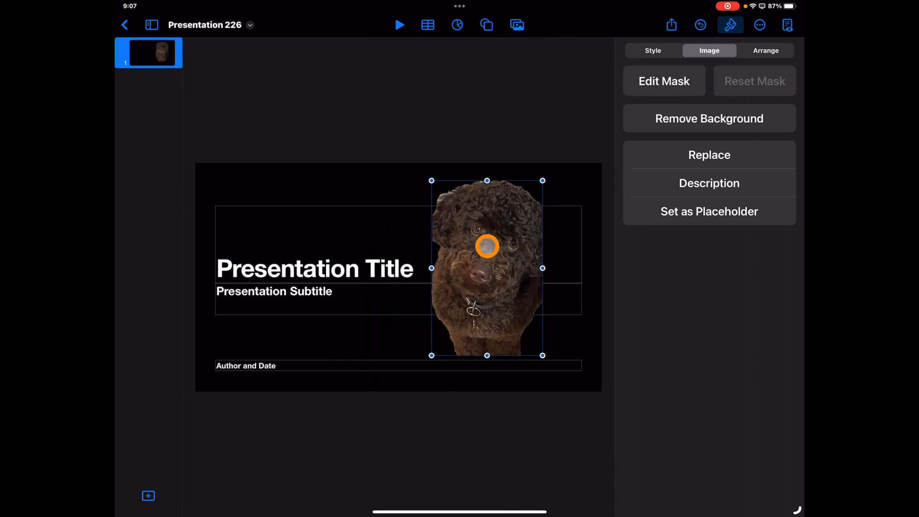
left_click(708, 118)
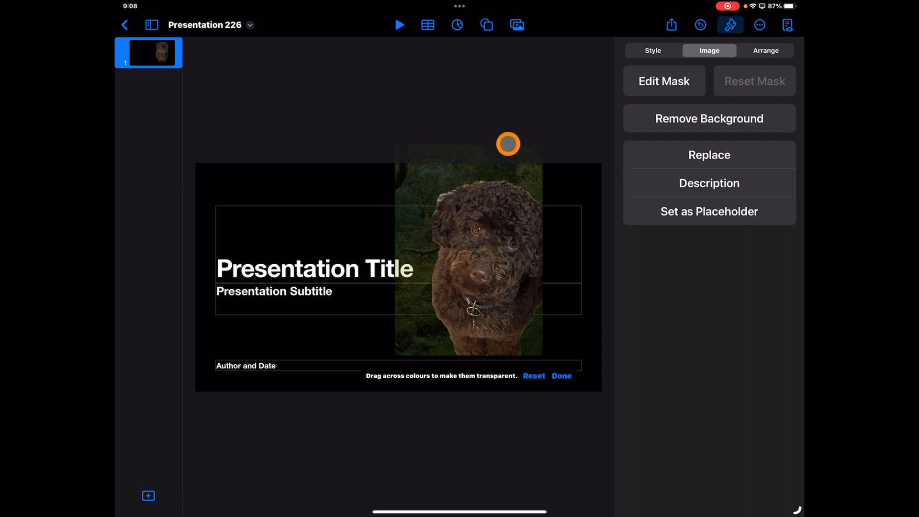
mouse_move(561, 375)
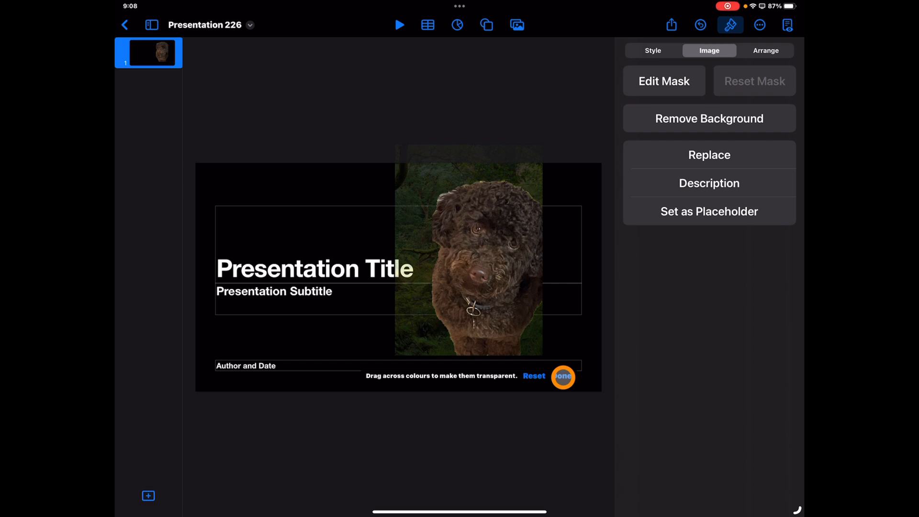
left_click(561, 375)
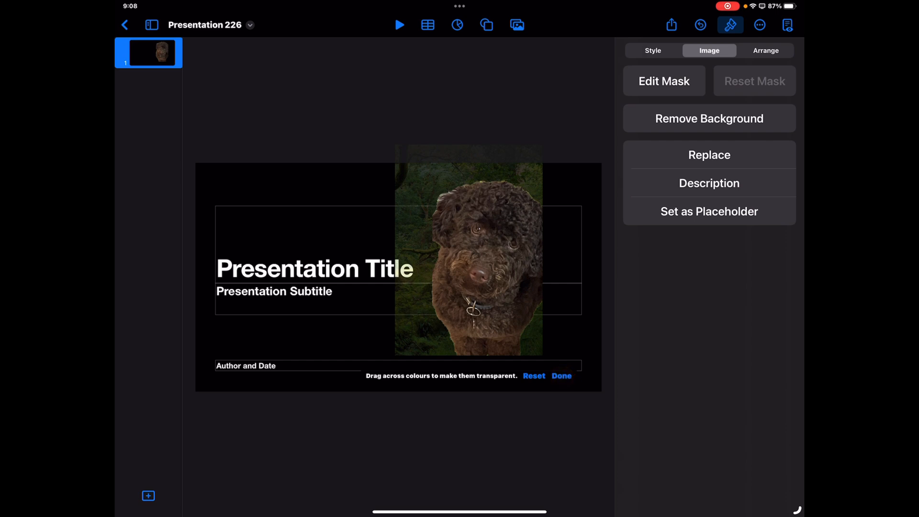
left_click(532, 375)
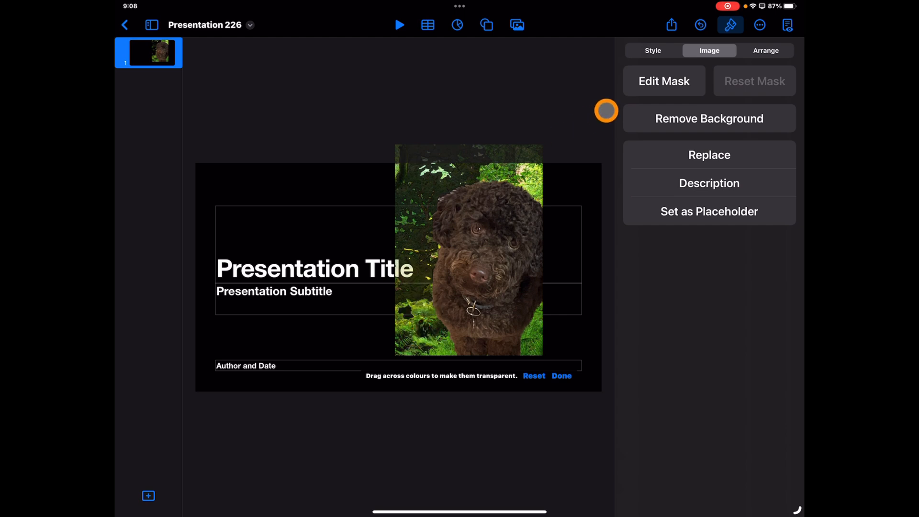
left_click(561, 375)
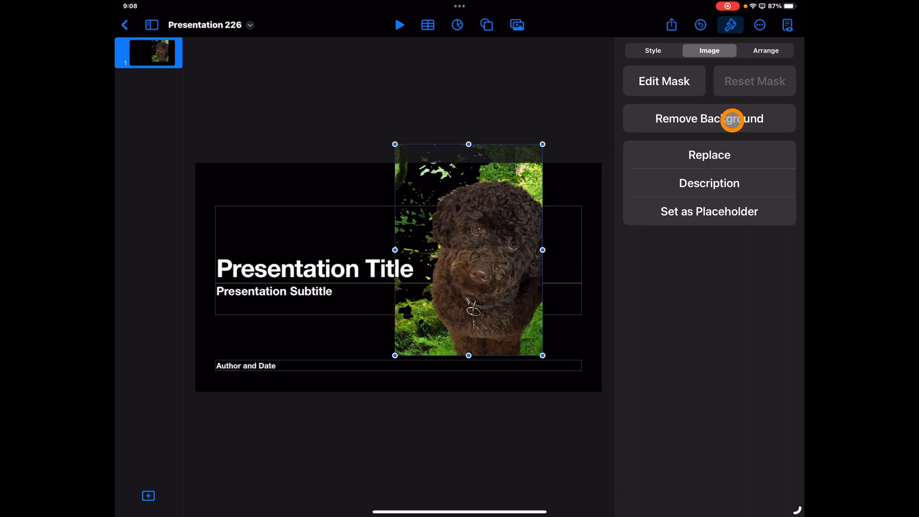
Reset the dog photo and redo Remove Background for a clean cutout
left_click(708, 119)
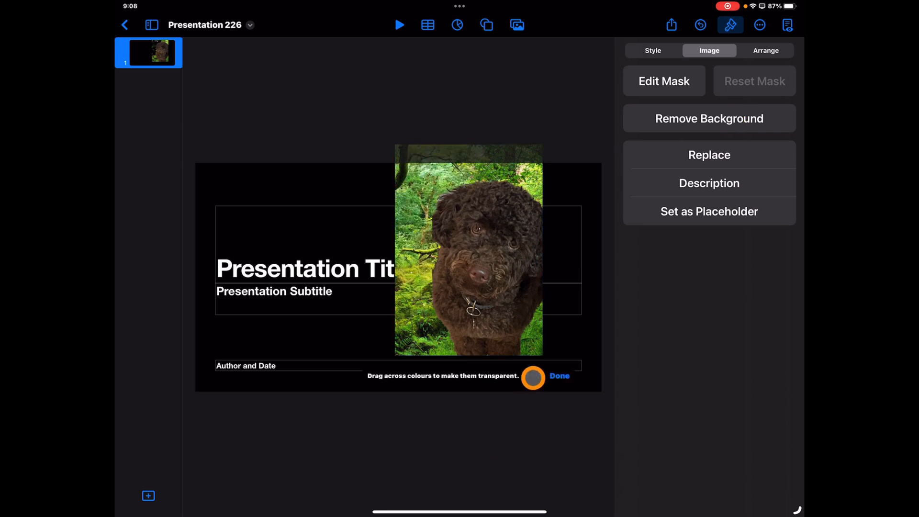
left_click(559, 376)
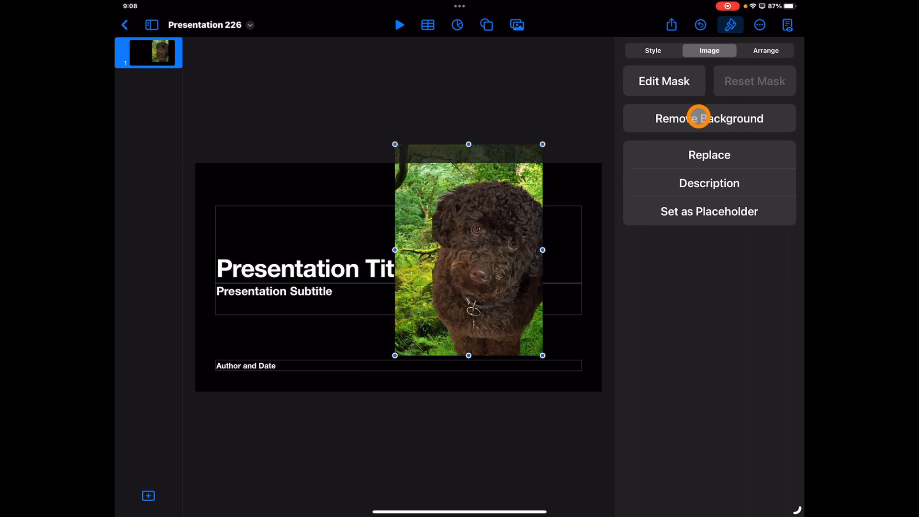
left_click(708, 117)
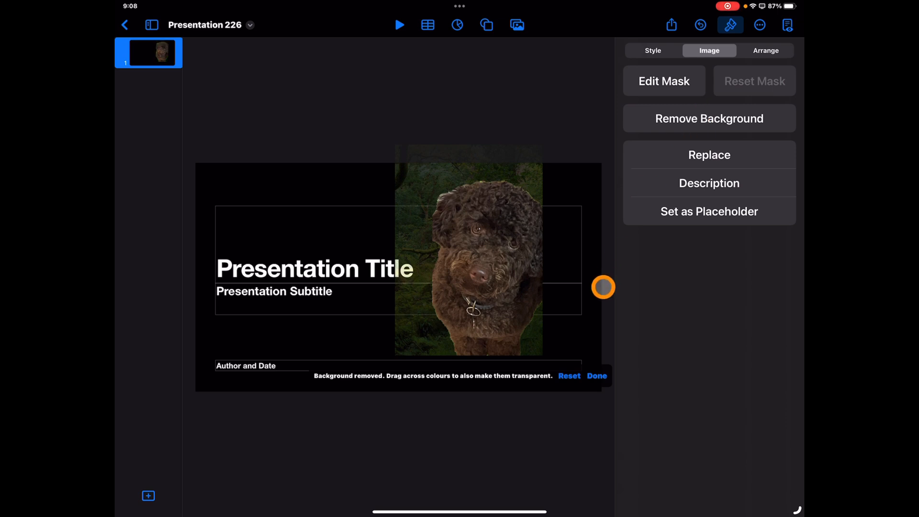
left_click(595, 375)
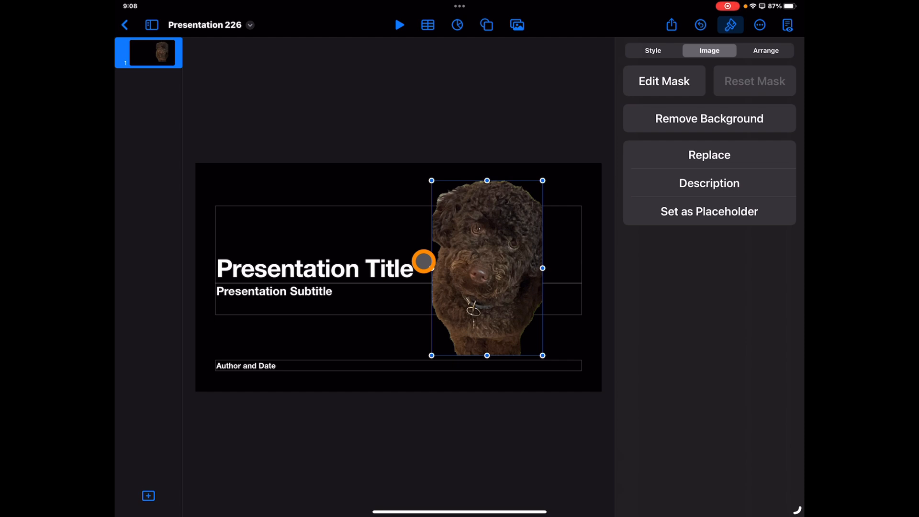
mouse_move(422, 261)
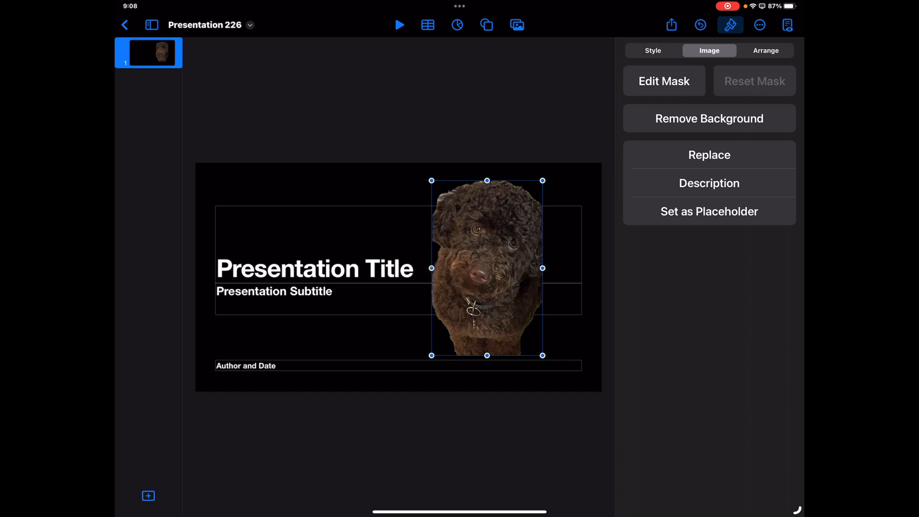